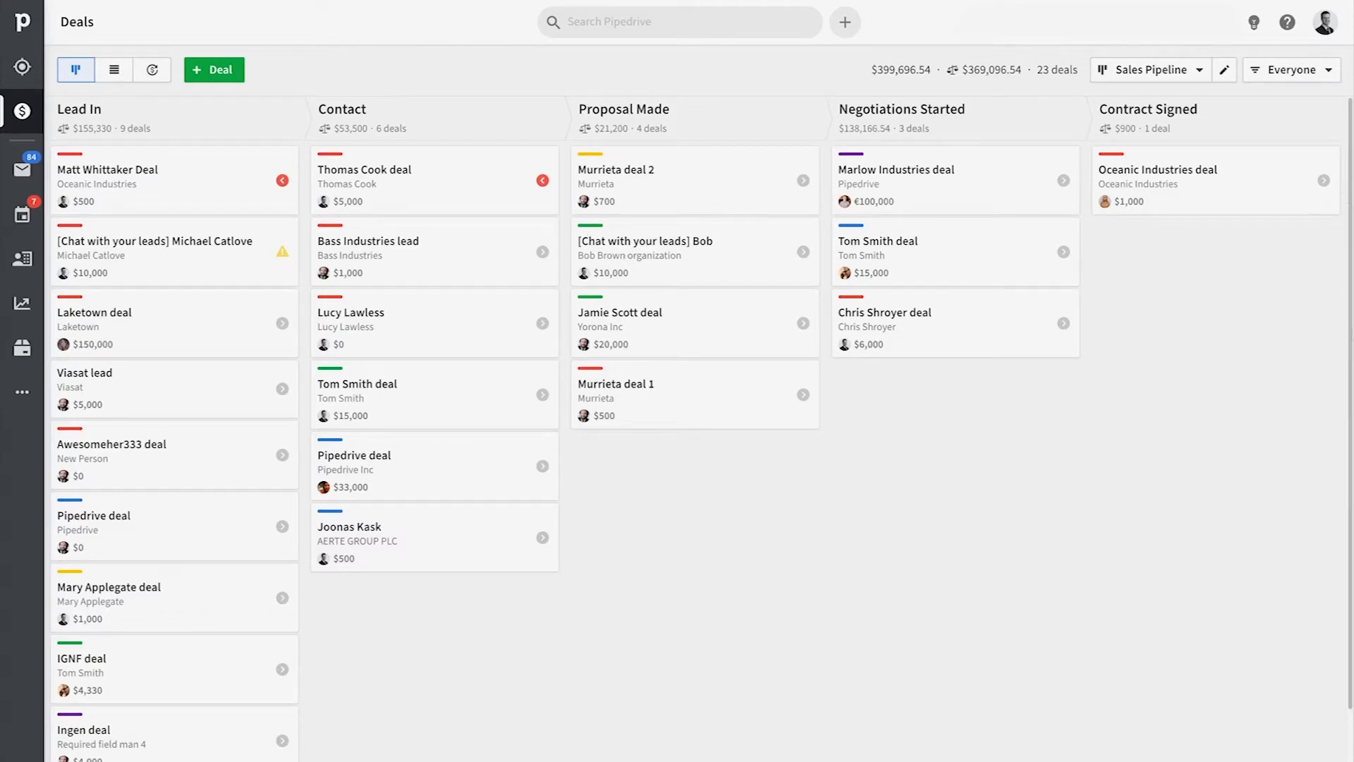
pyautogui.moveTo(302, 240)
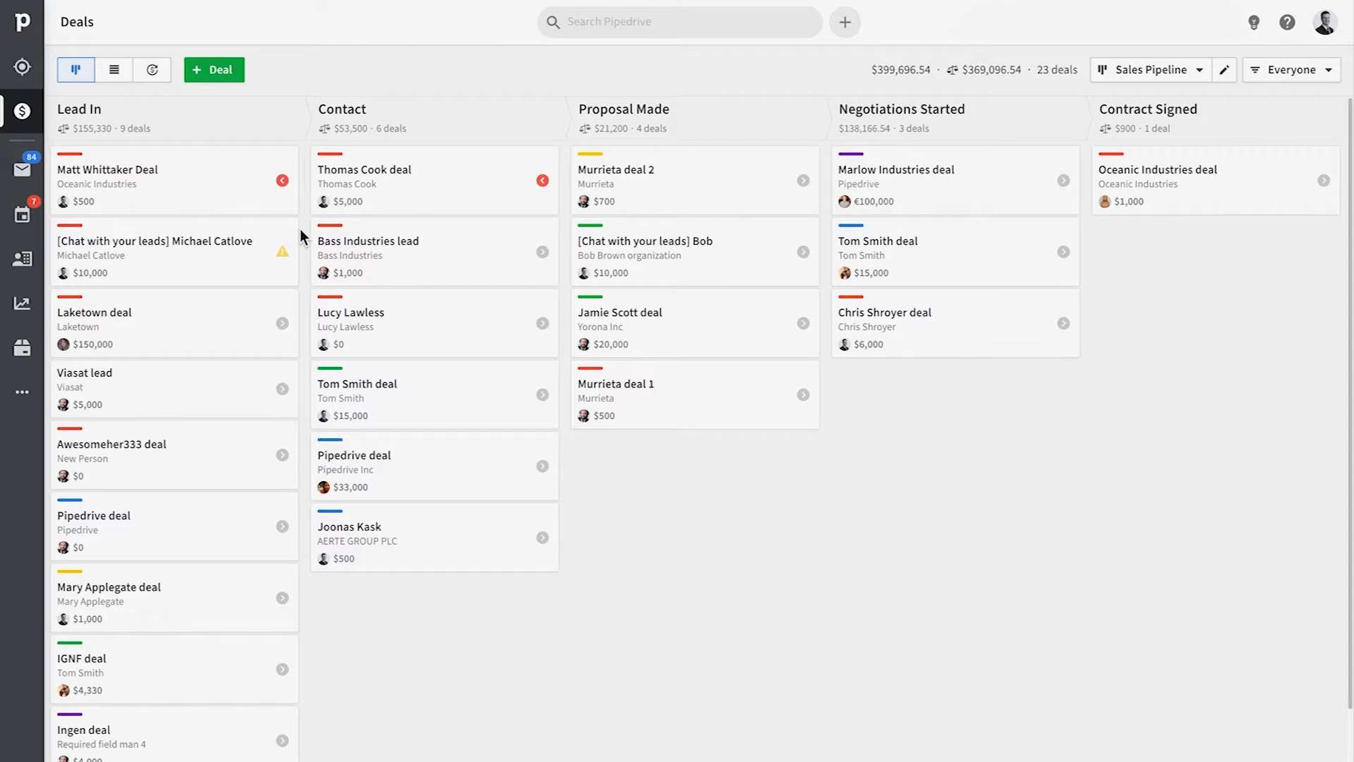
pyautogui.moveTo(919, 514)
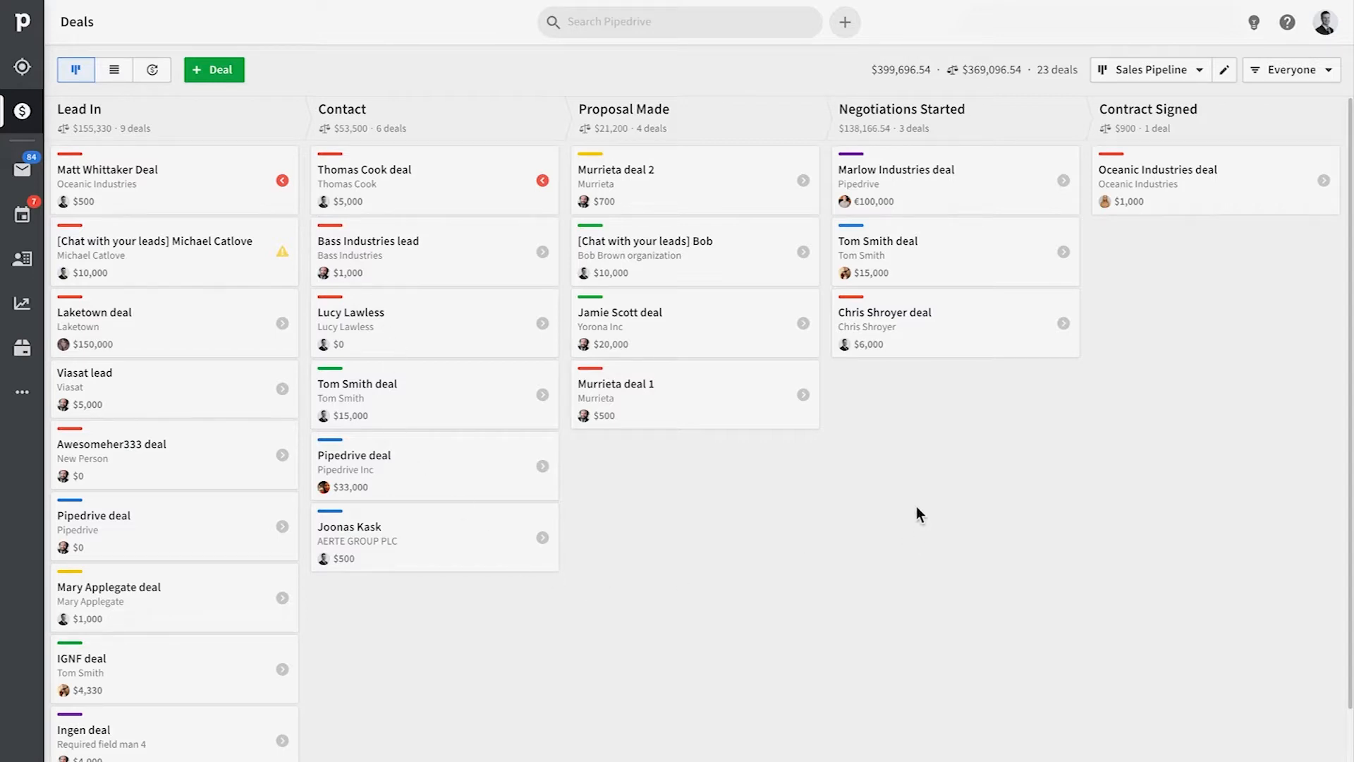
pyautogui.moveTo(112, 126)
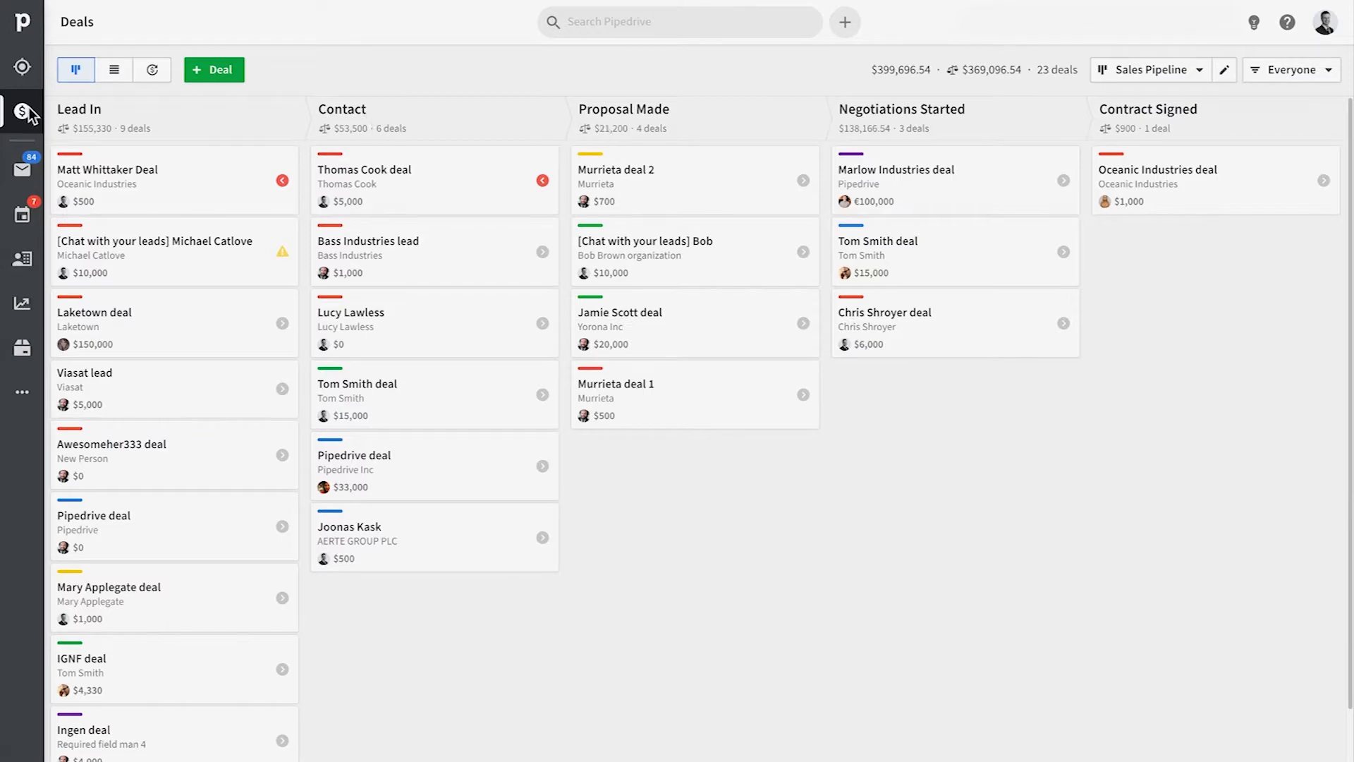
pyautogui.click(108, 169)
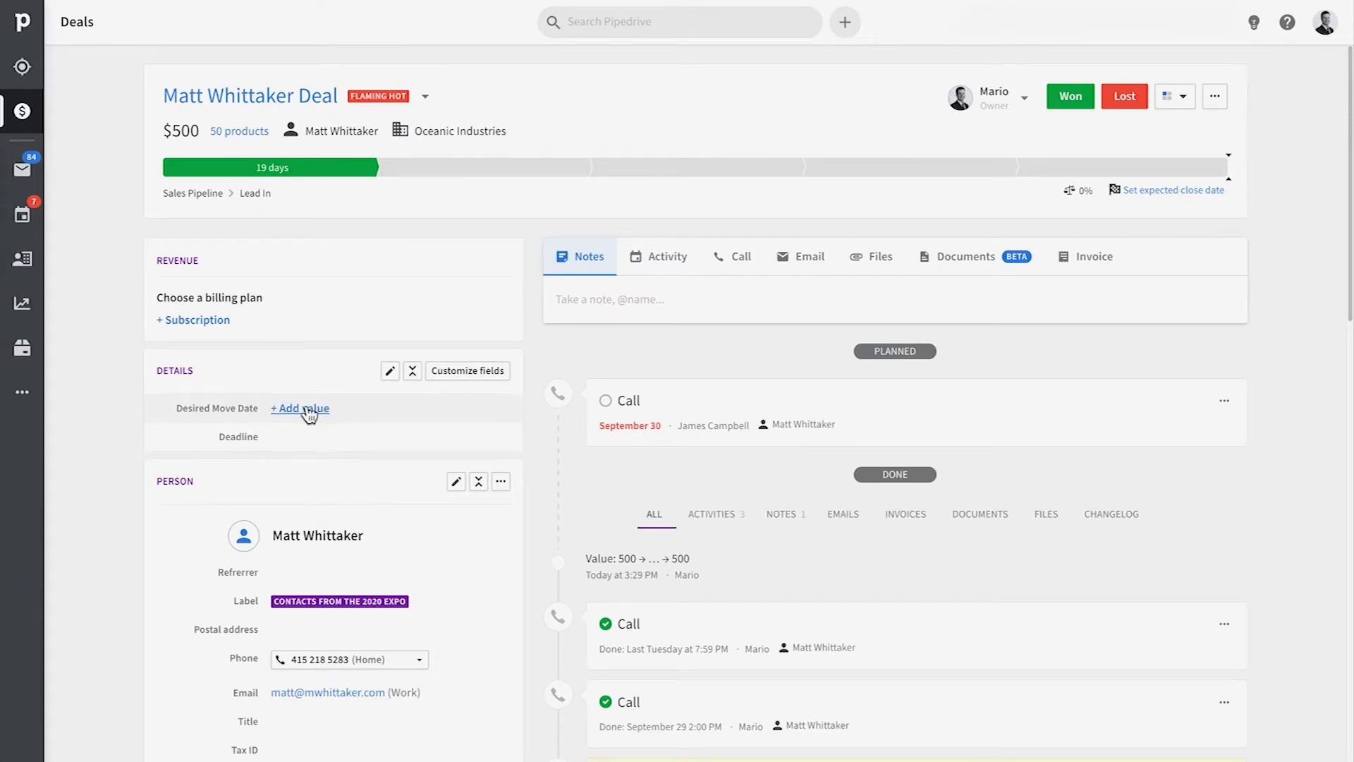
pyautogui.scroll(-3)
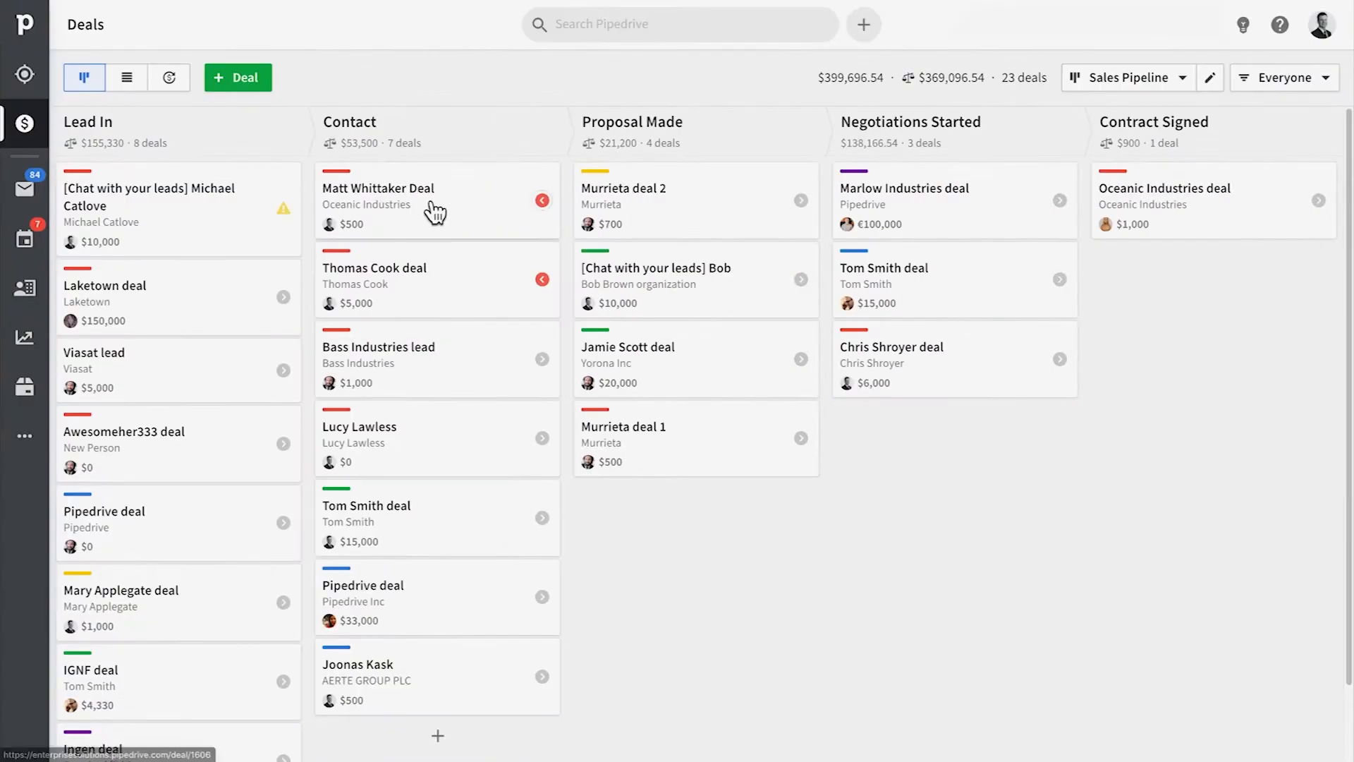
pyautogui.click(378, 188)
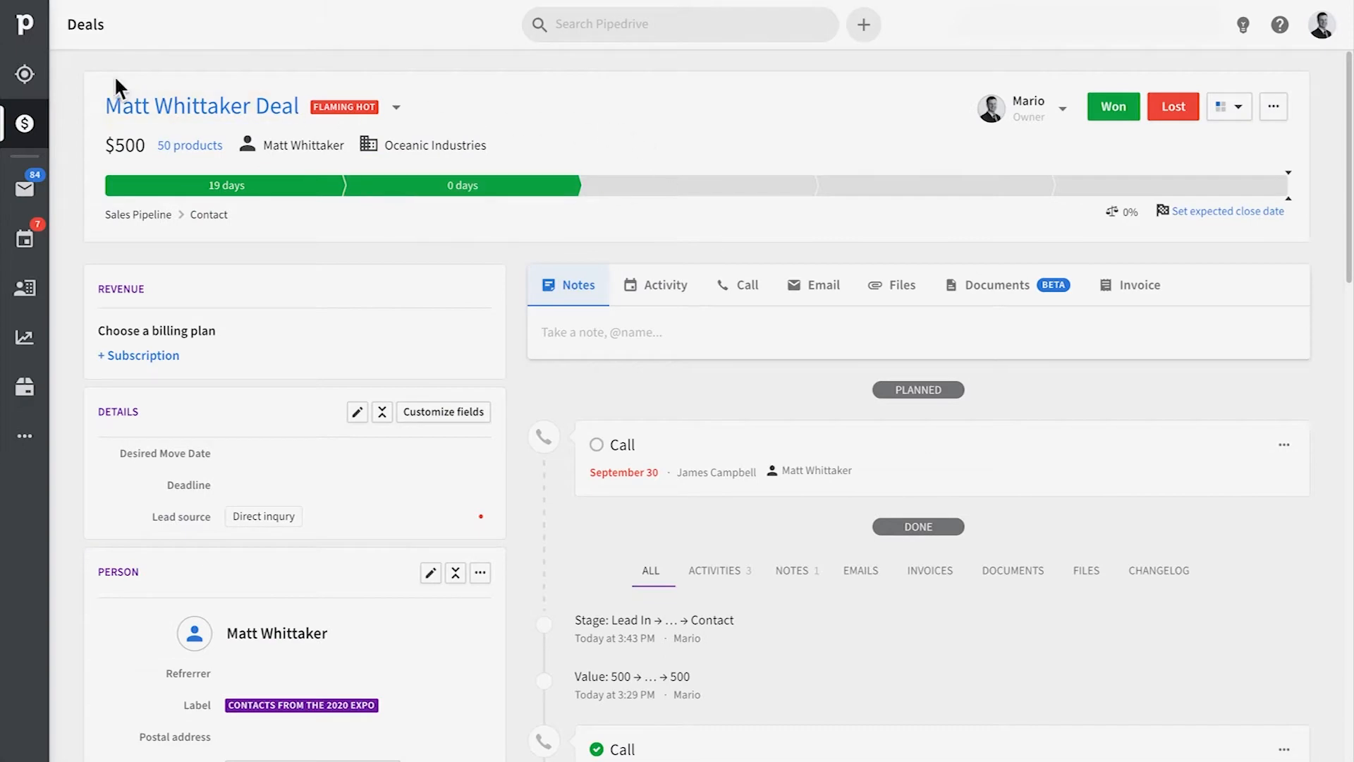
pyautogui.moveTo(957, 216)
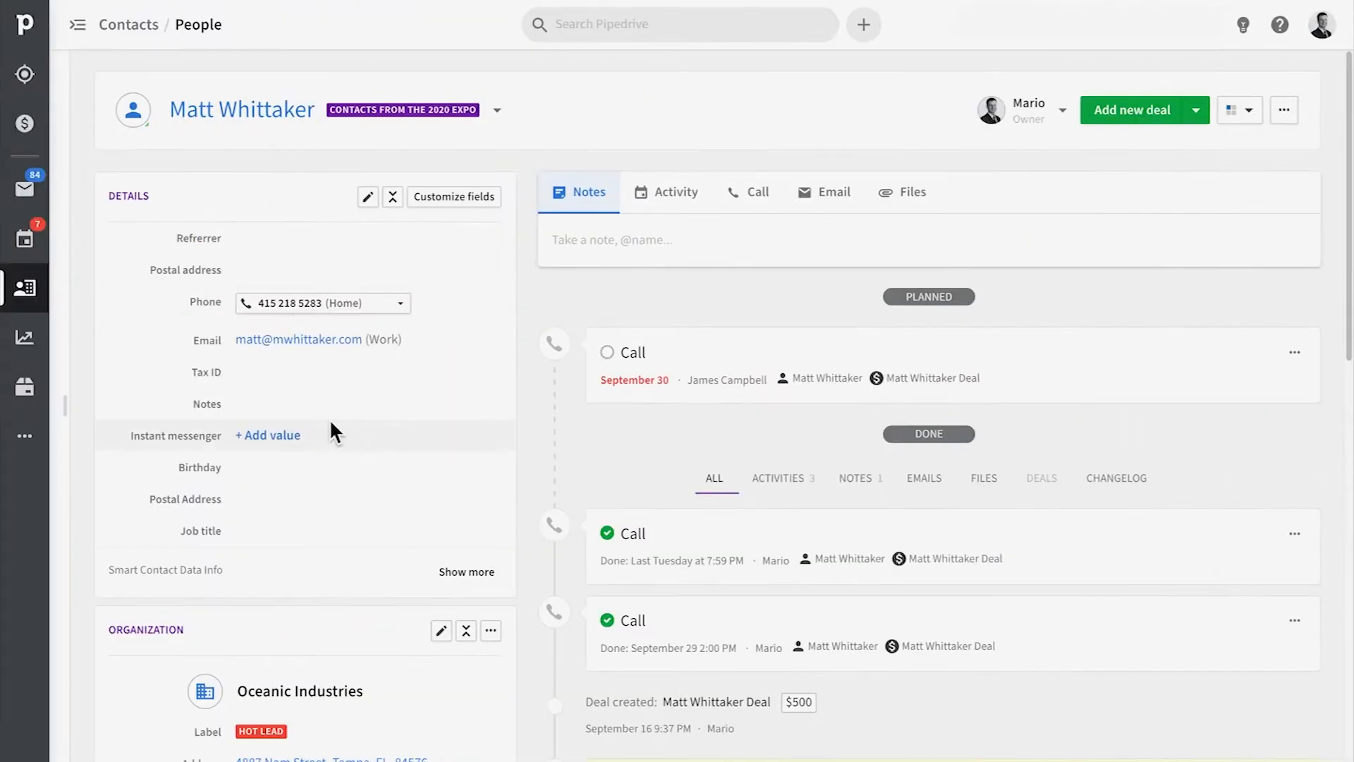
pyautogui.moveTo(518, 471)
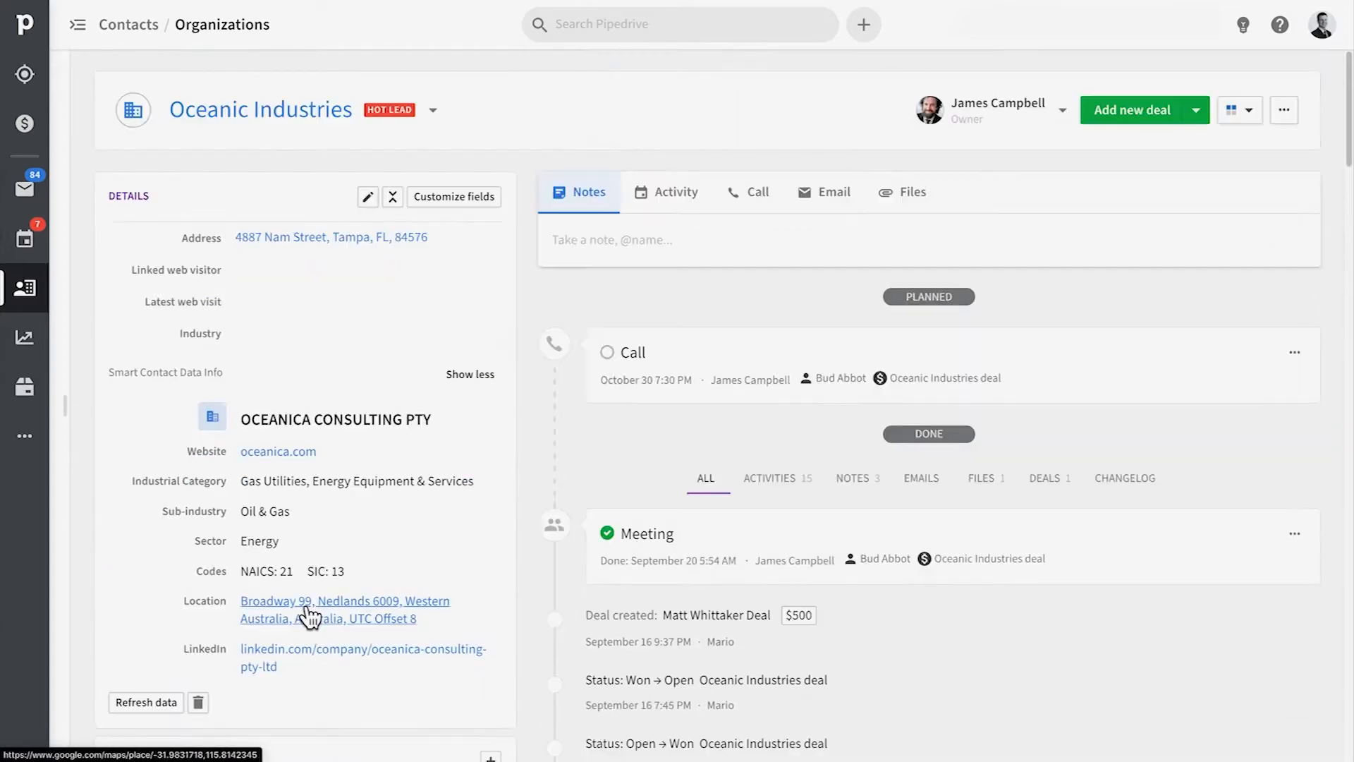
pyautogui.moveTo(24, 386)
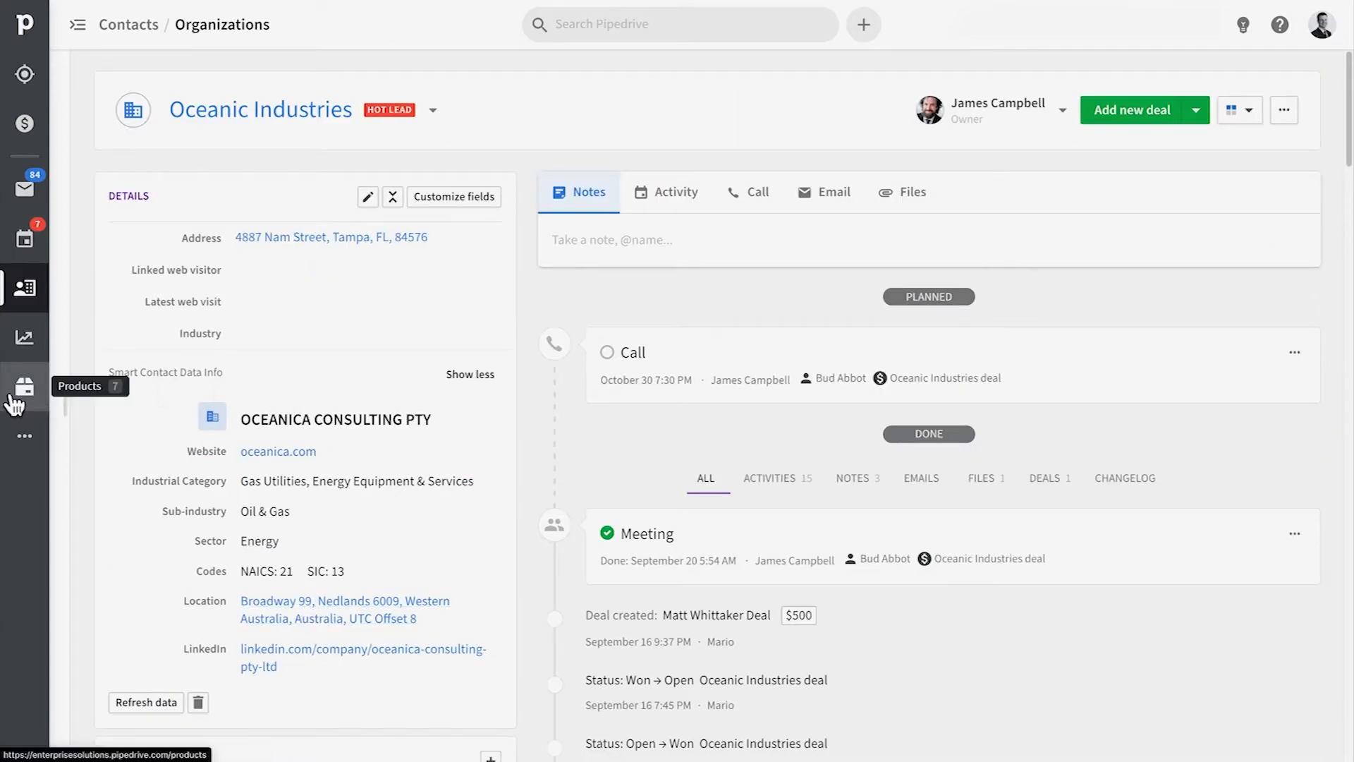
# Review the deal's linked records and return to the Deals board
pyautogui.click(24, 387)
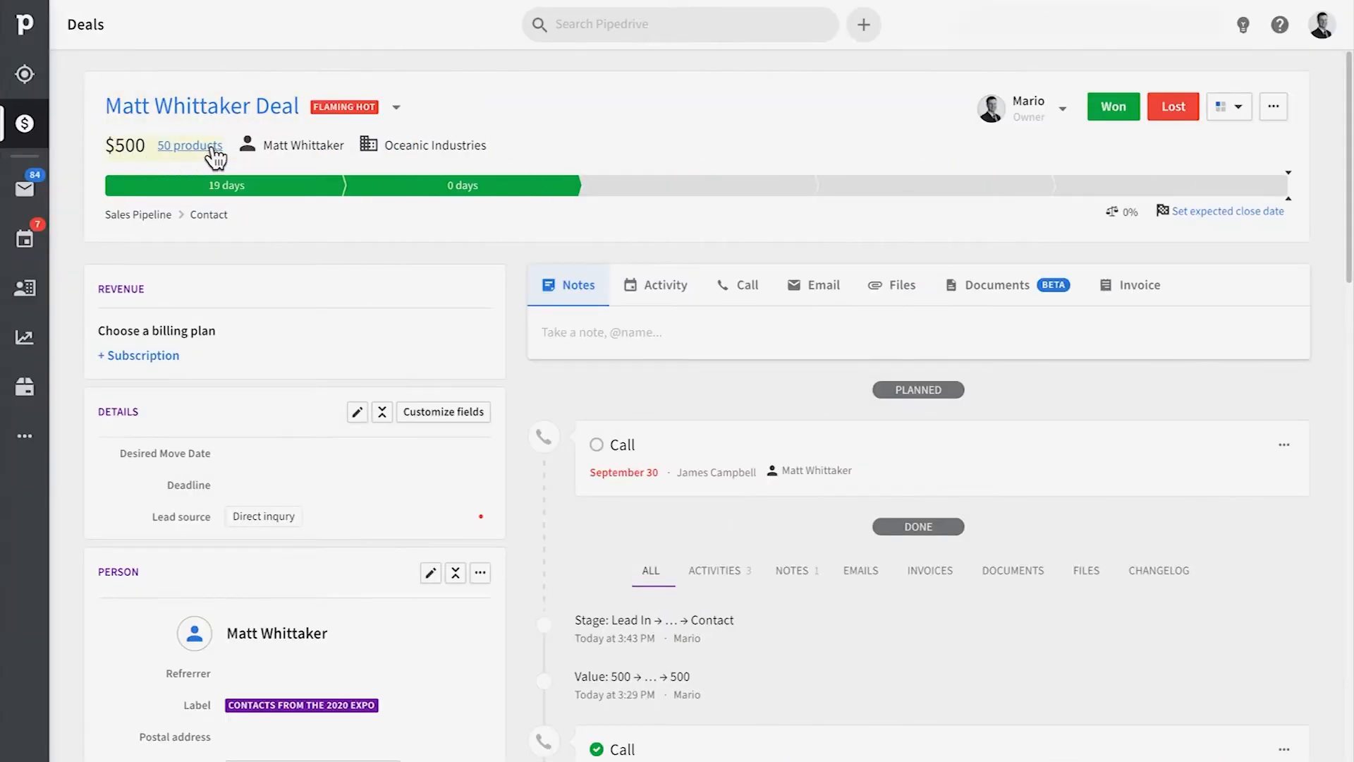
pyautogui.click(189, 145)
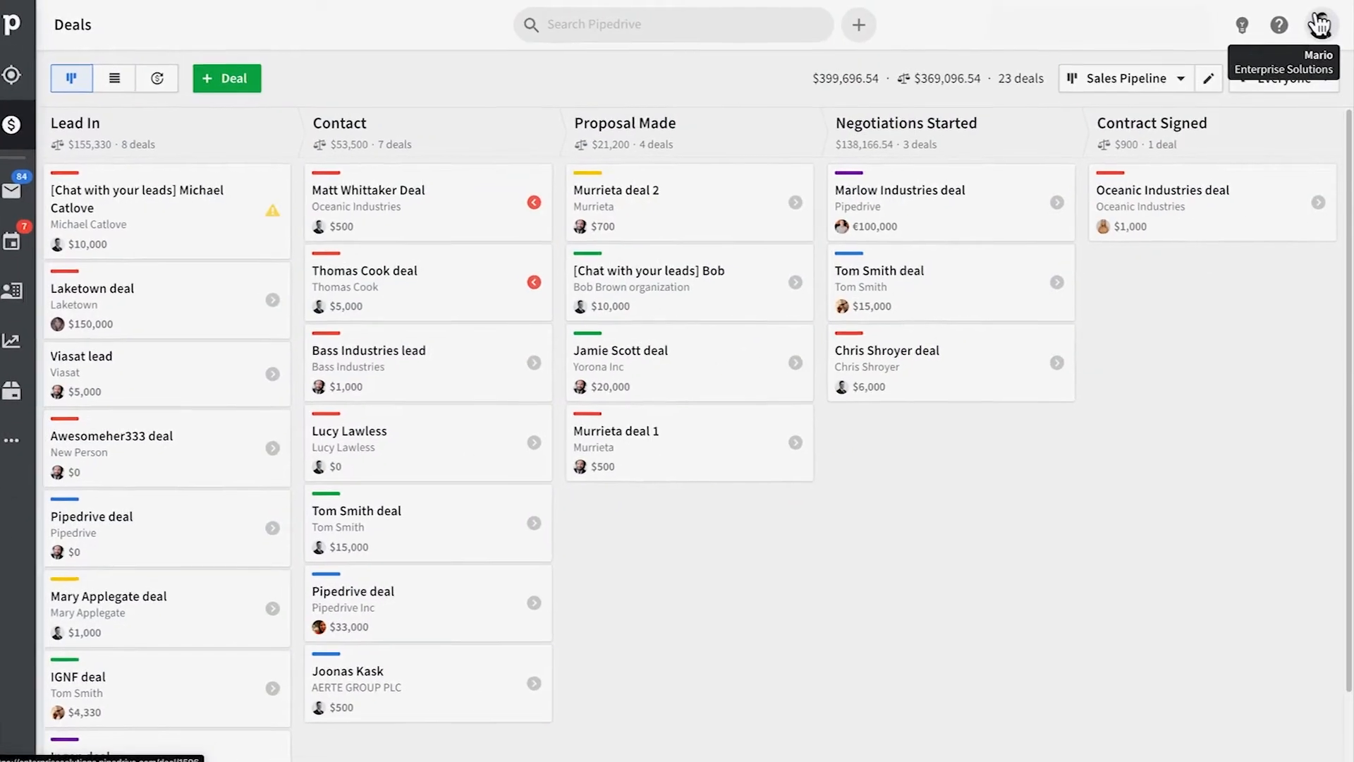
# Go to Company settings > Data fields for leads and deals and start adding a custom field
pyautogui.click(1319, 24)
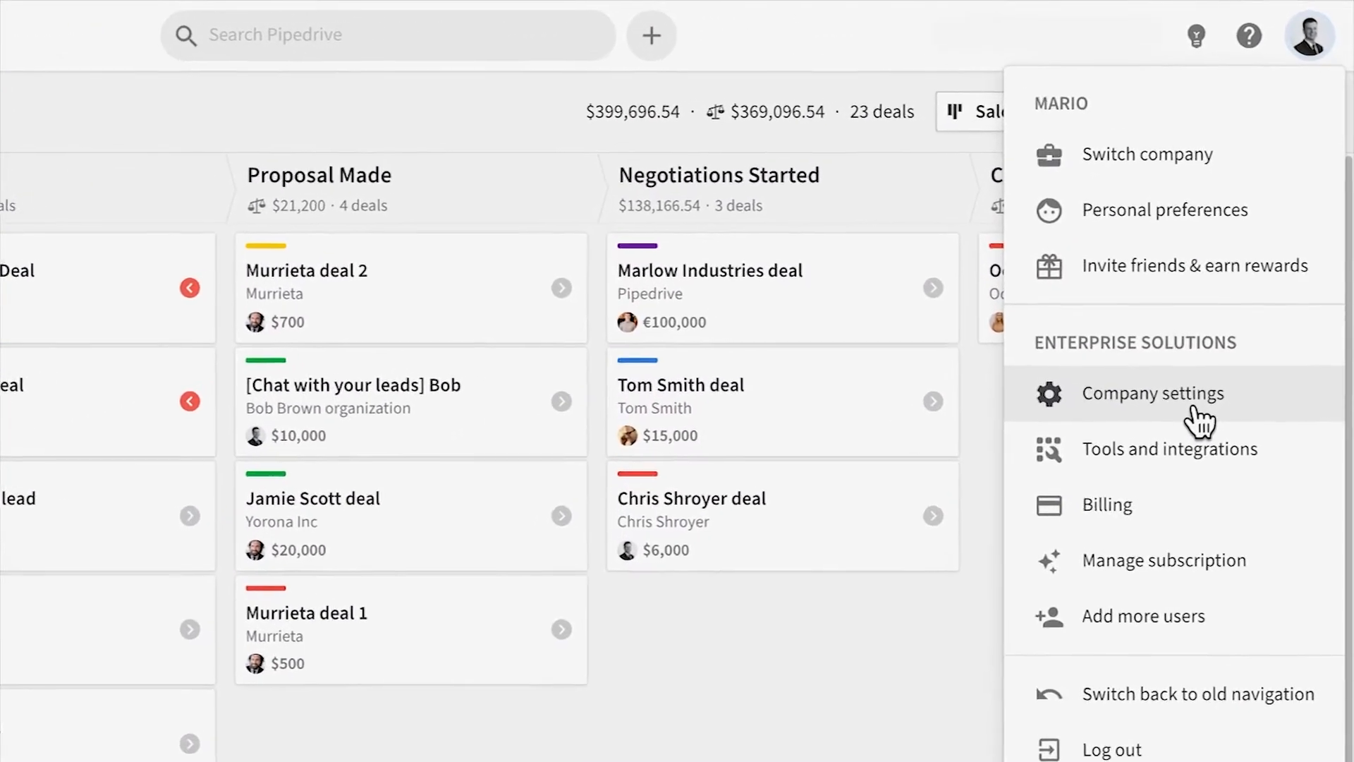
pyautogui.click(1153, 394)
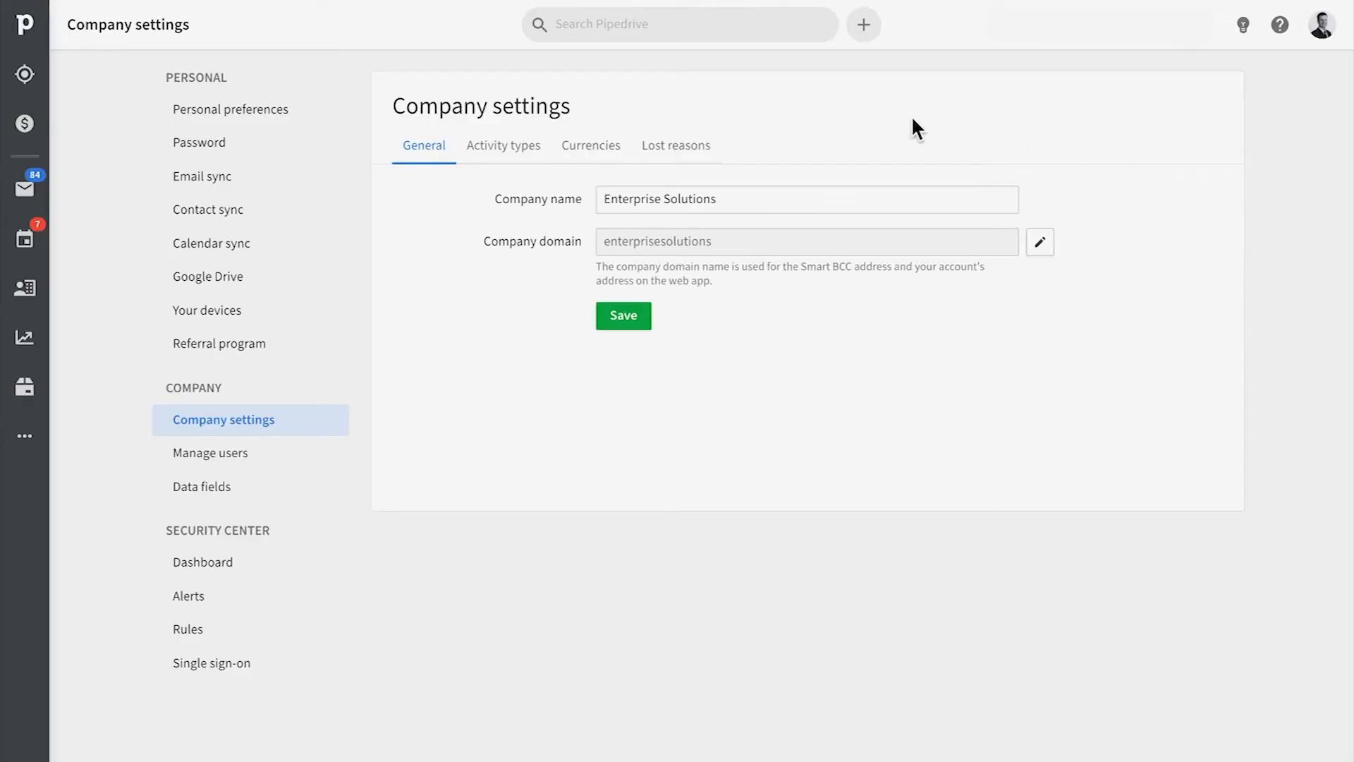
pyautogui.click(202, 486)
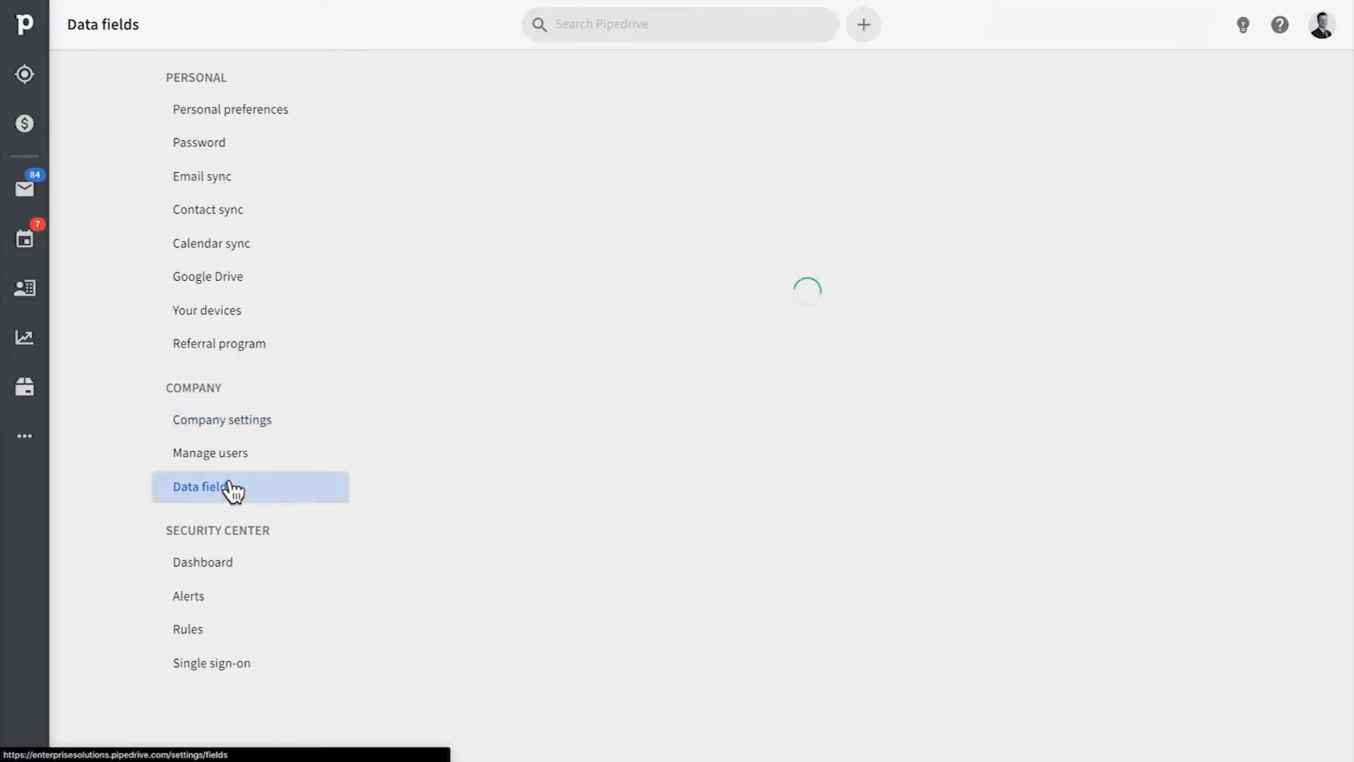
pyautogui.click(202, 487)
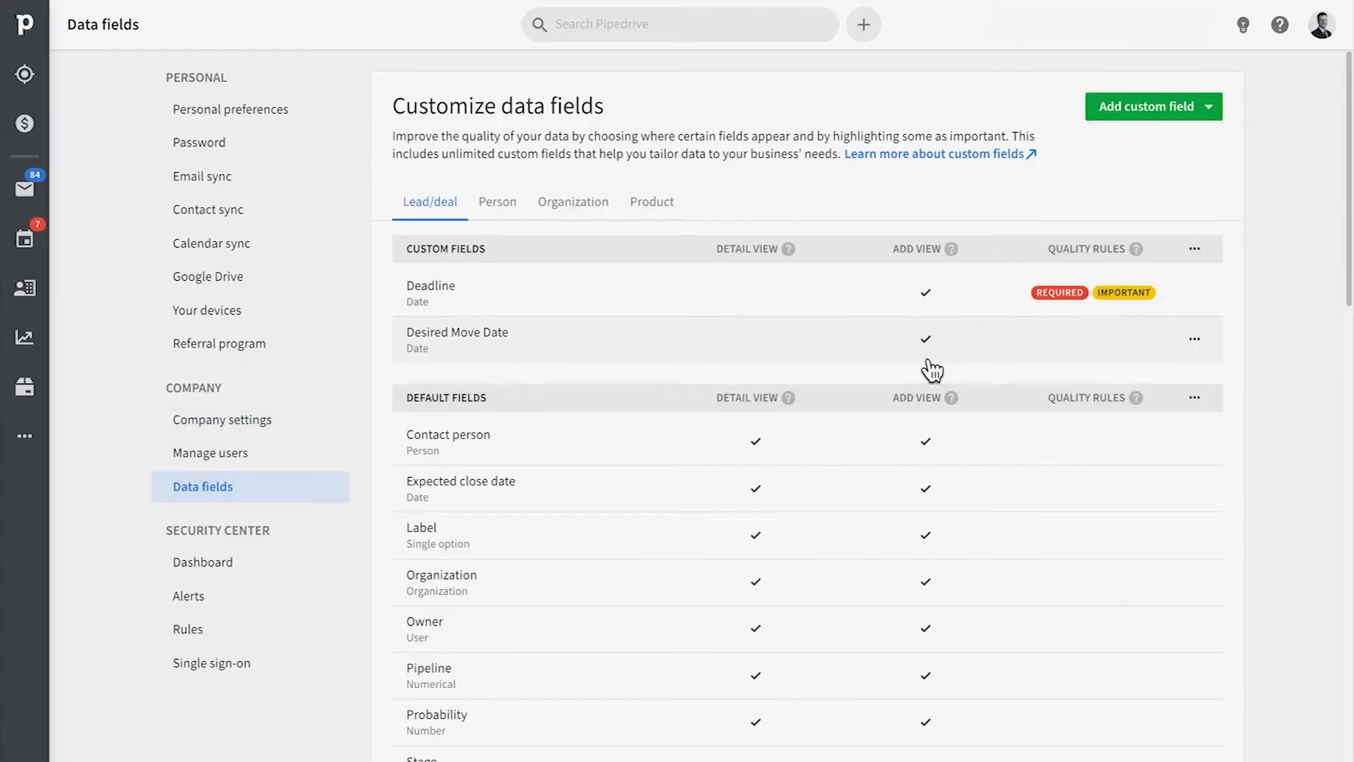
pyautogui.moveTo(1124, 293)
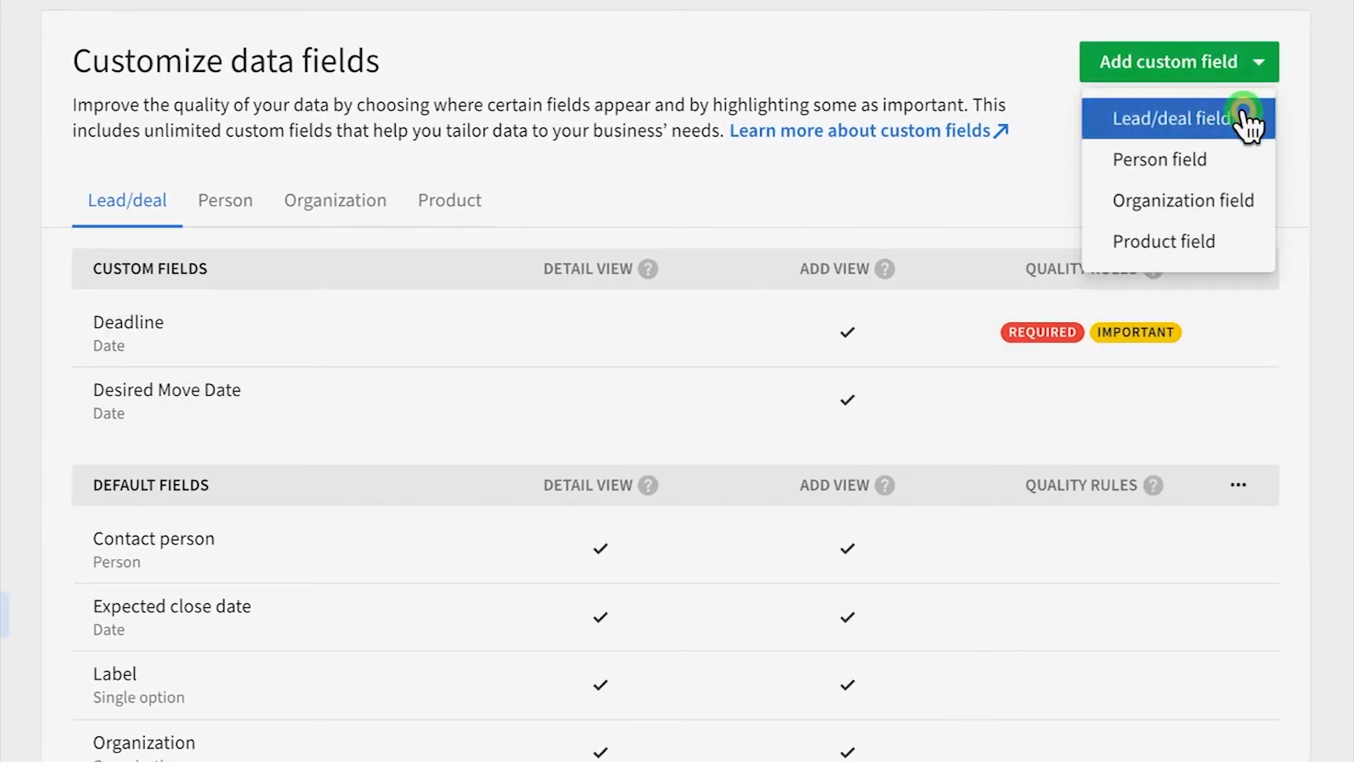
# Make Lead source required in Sales Pipeline from Proposal Made through won and lost, then view a deal
pyautogui.click(1175, 119)
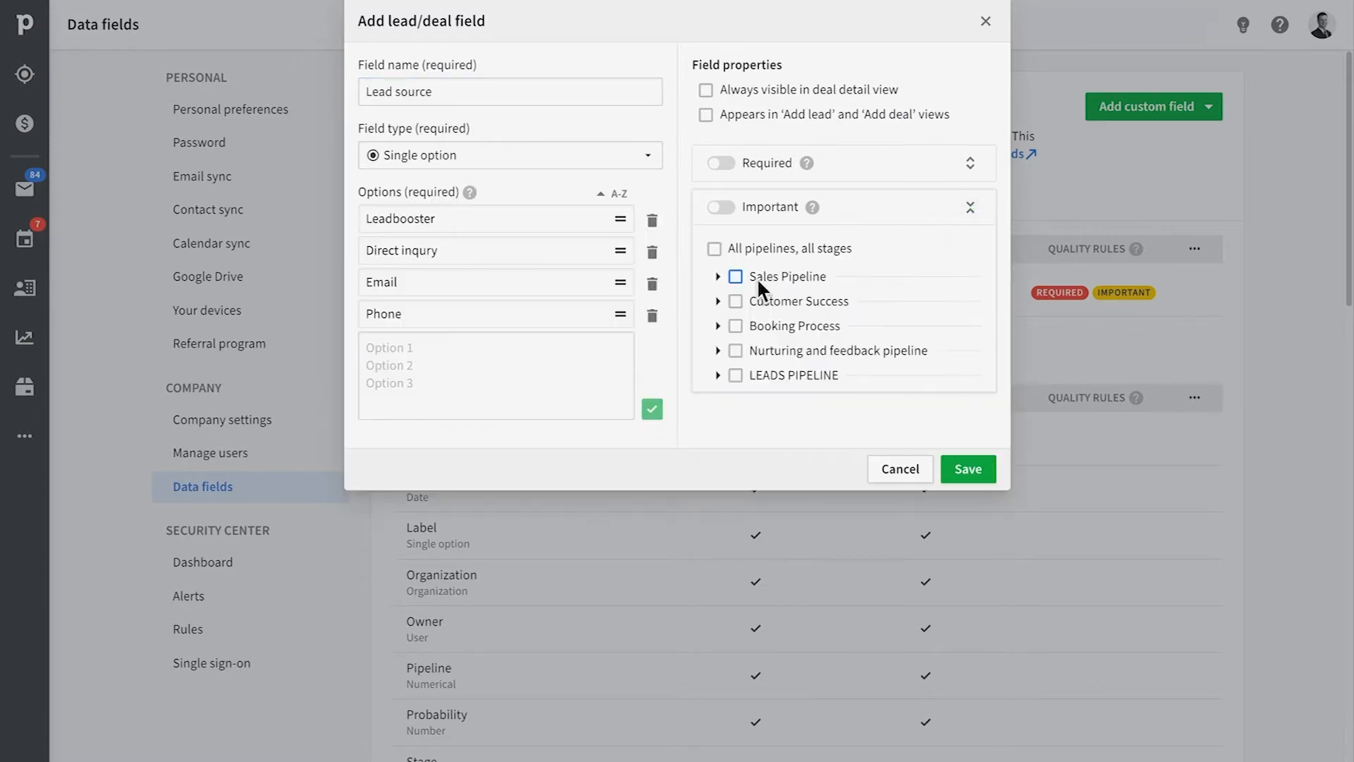
pyautogui.click(735, 276)
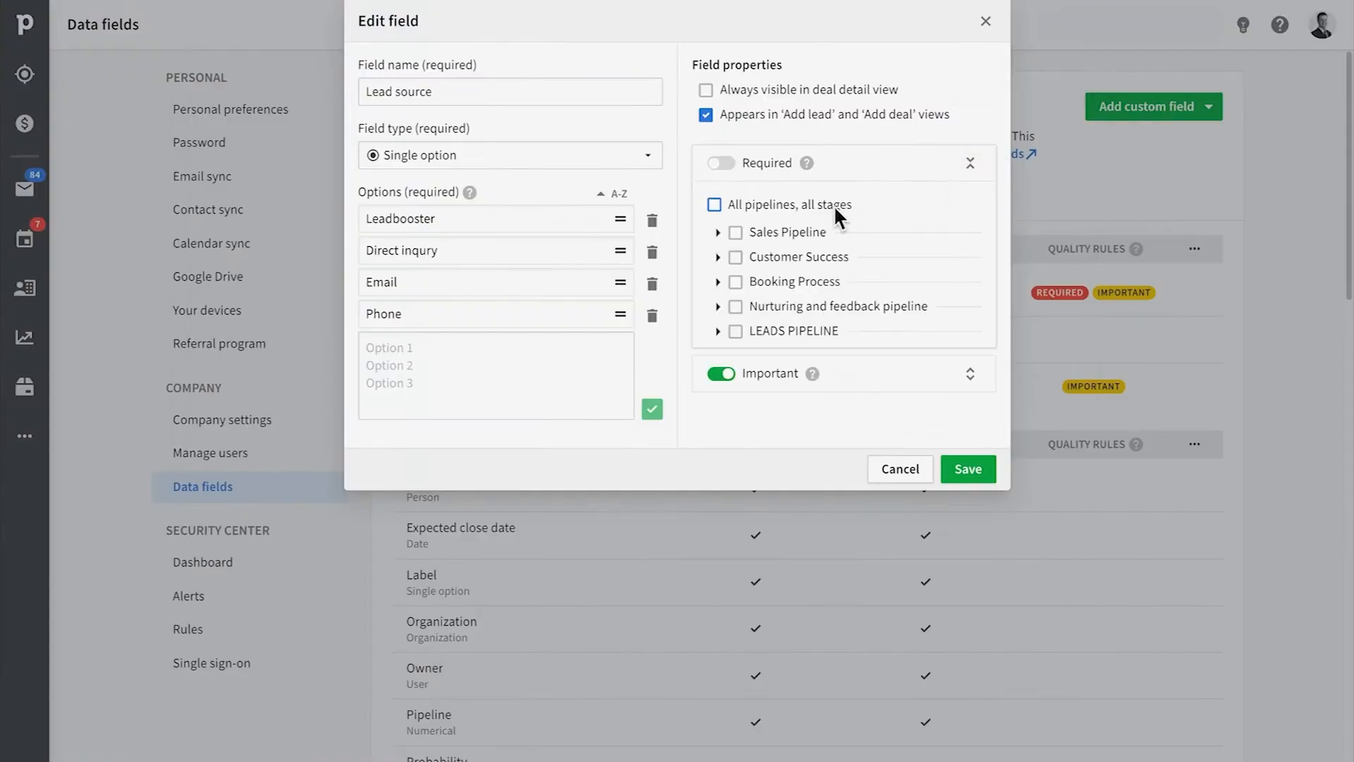
pyautogui.click(721, 162)
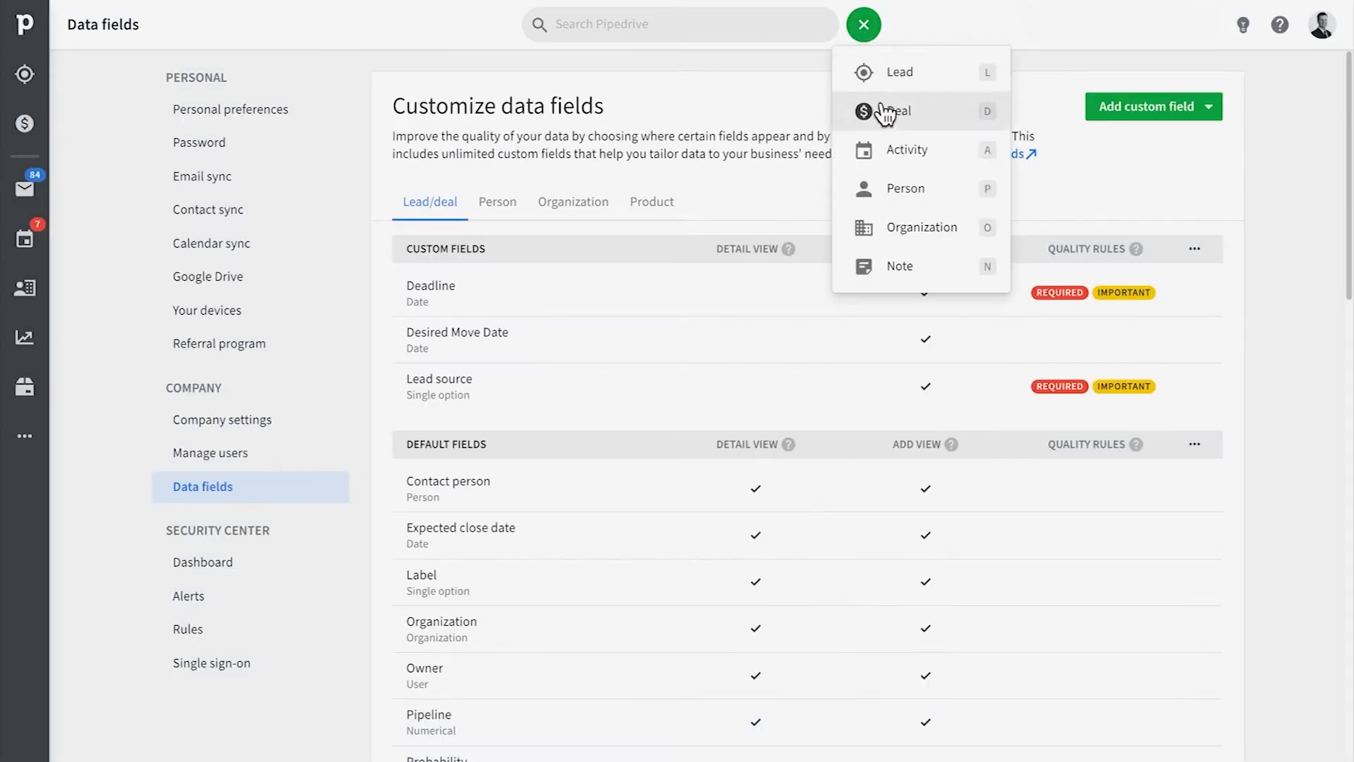
pyautogui.click(900, 111)
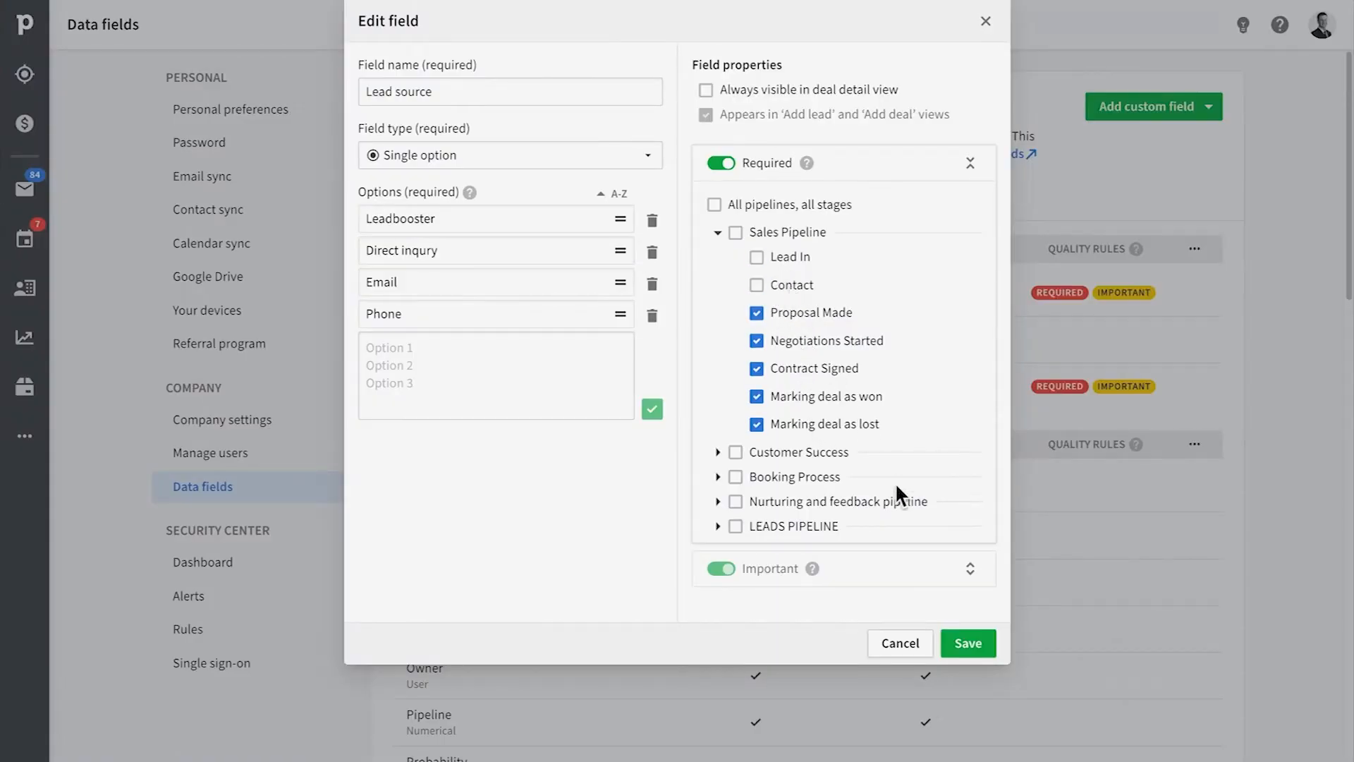
pyautogui.moveTo(877, 513)
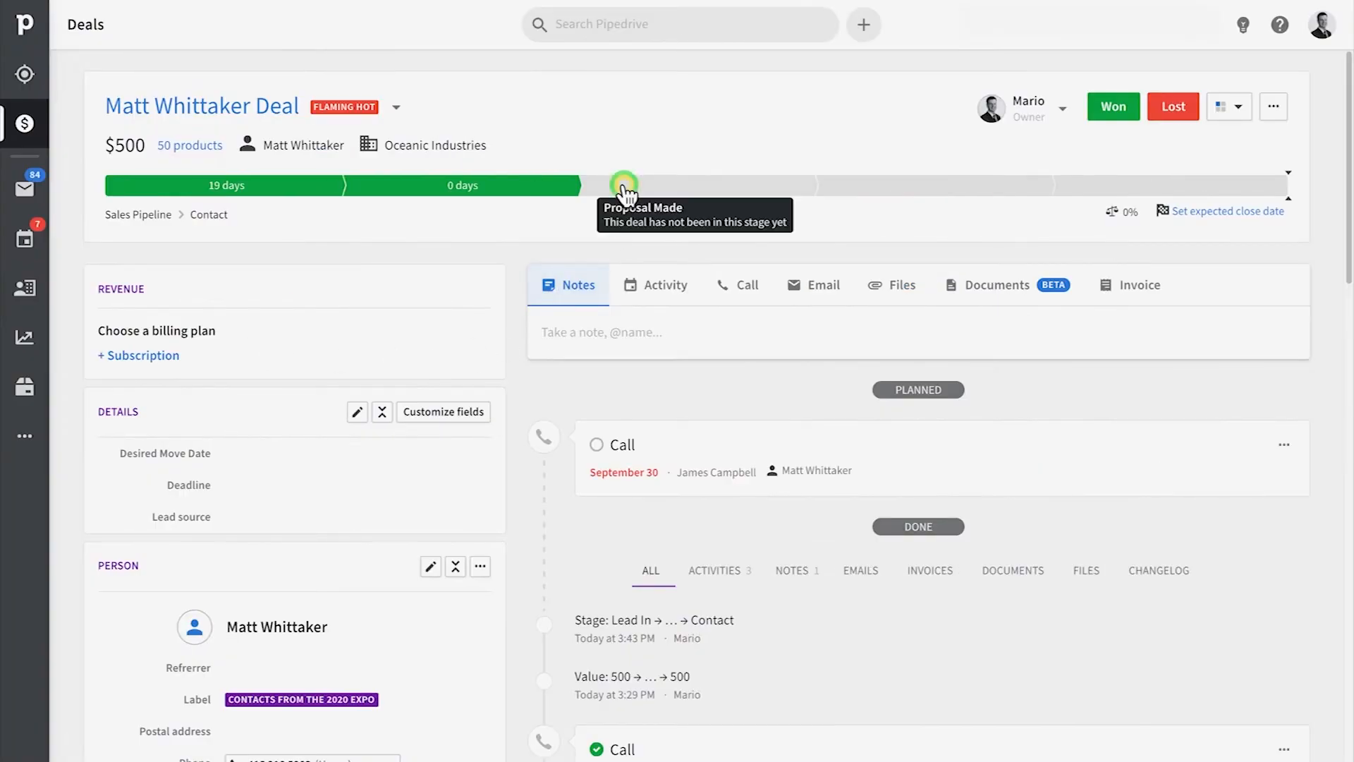
pyautogui.click(625, 185)
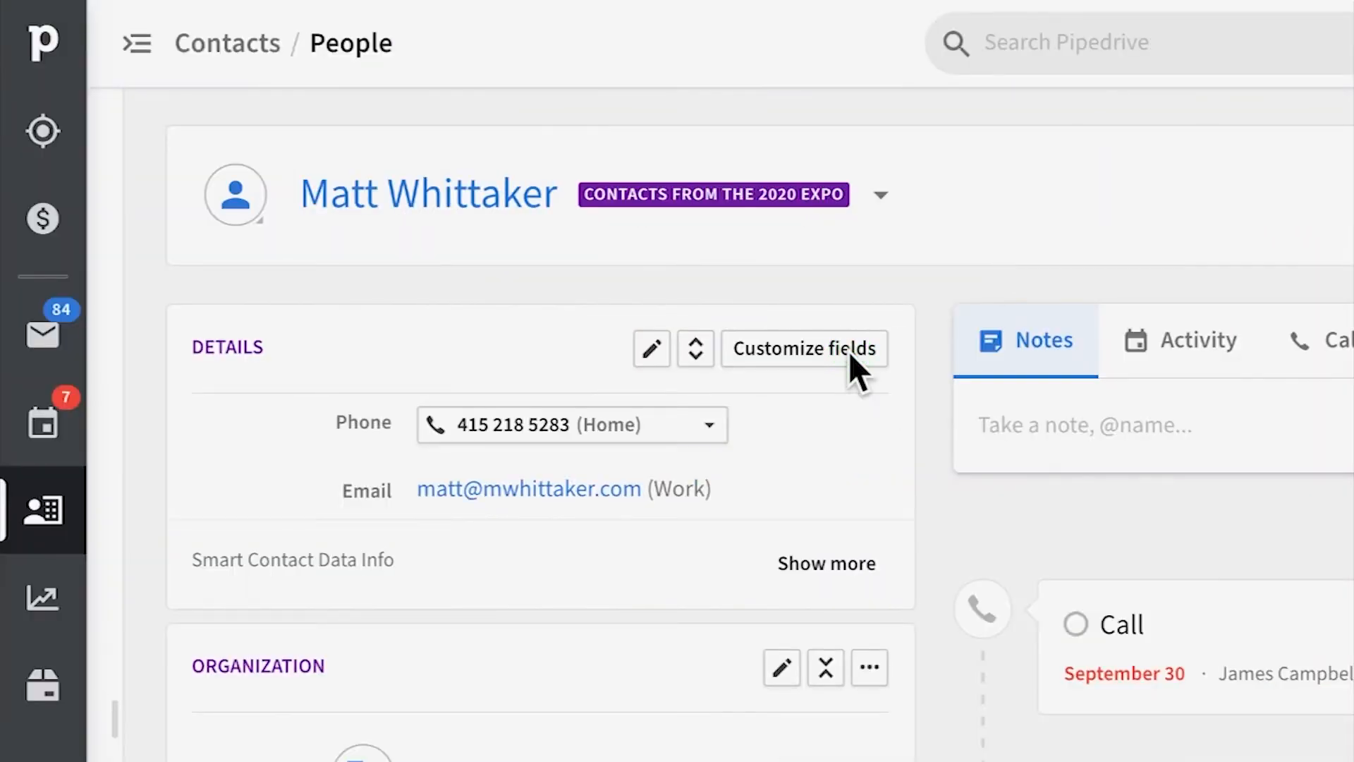
pyautogui.click(803, 348)
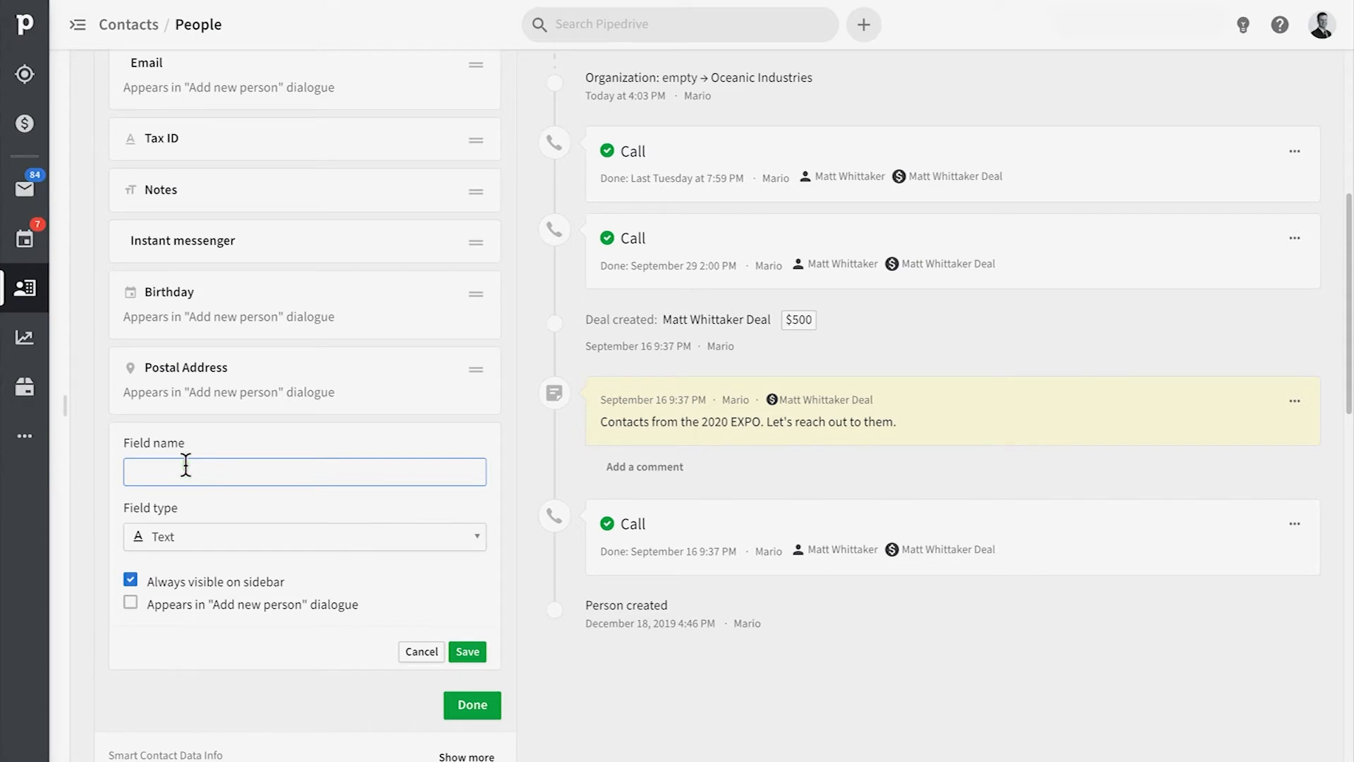
pyautogui.write('Job')
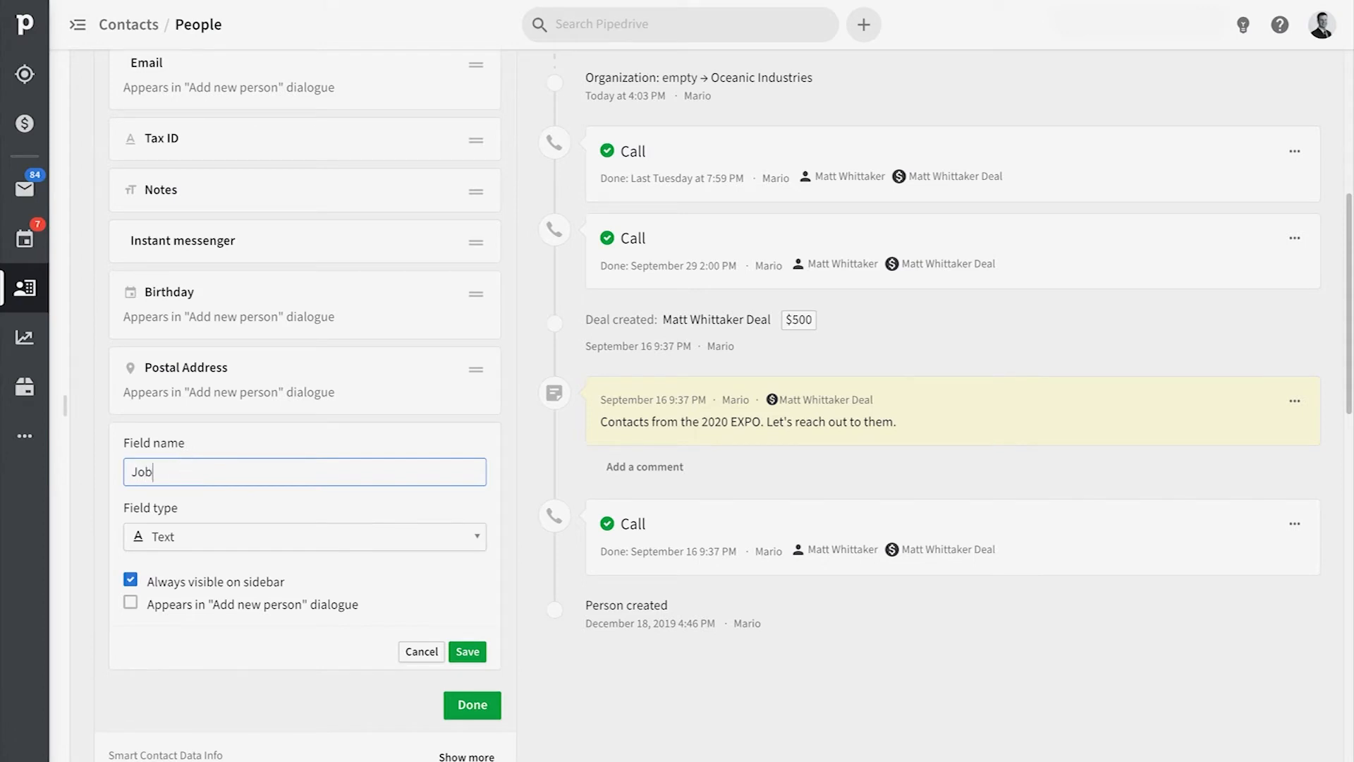
pyautogui.write('title')
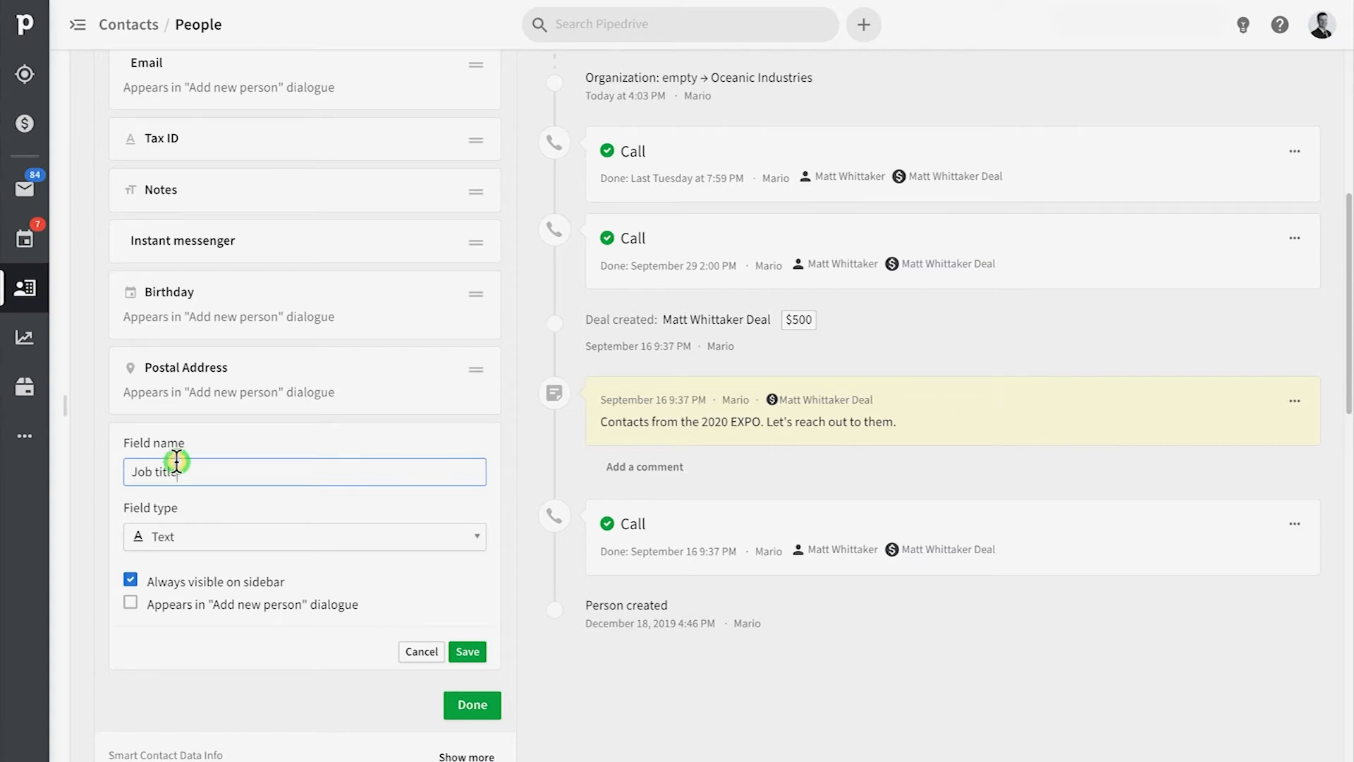
pyautogui.click(130, 603)
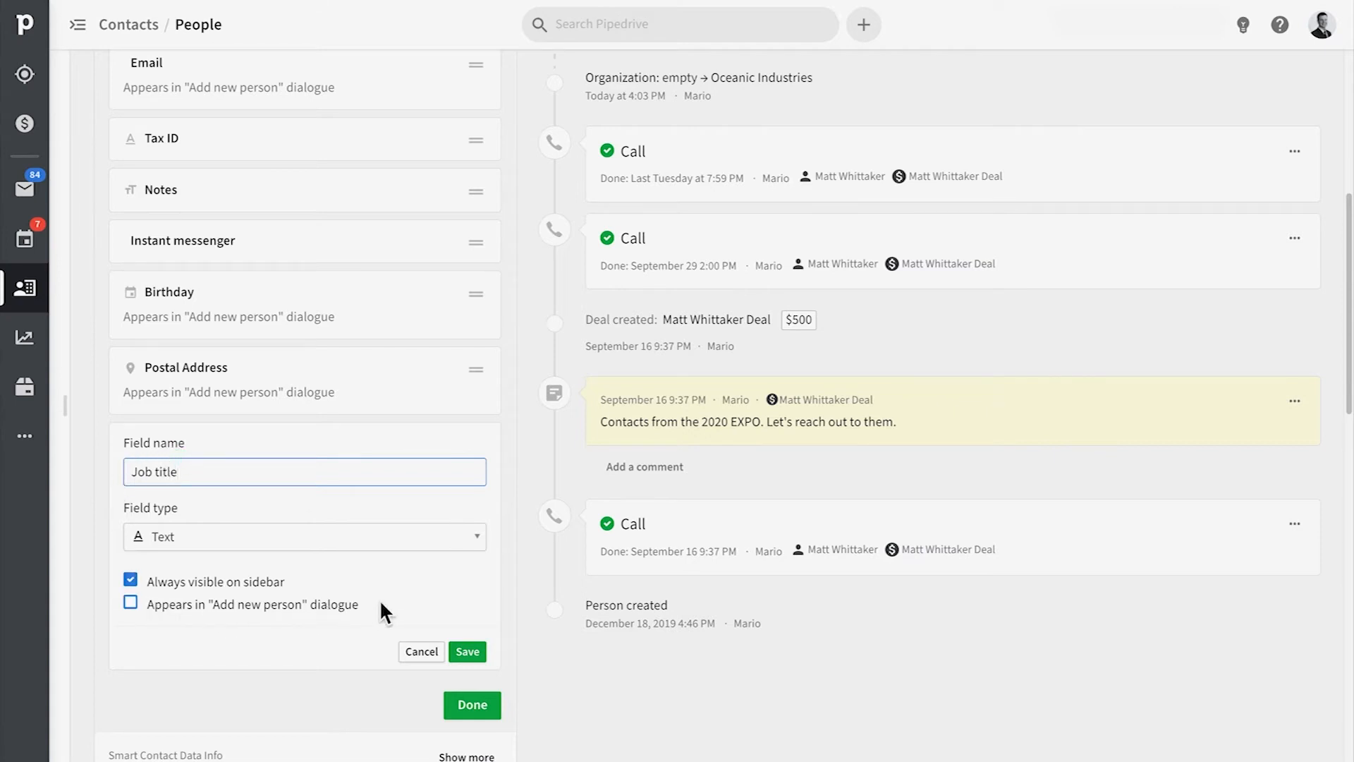
# Keep Job title always visible on the sidebar, save it, and check it in the person details
pyautogui.click(131, 581)
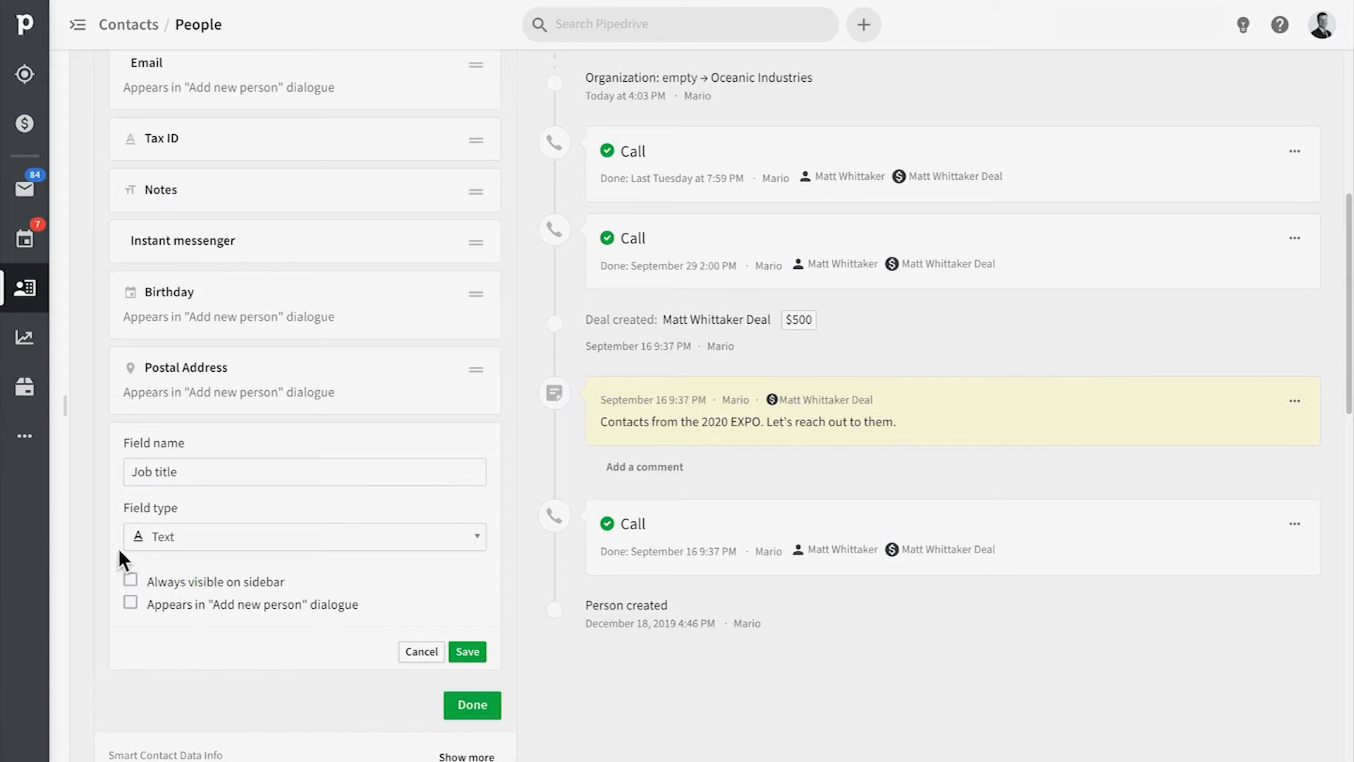
pyautogui.click(130, 581)
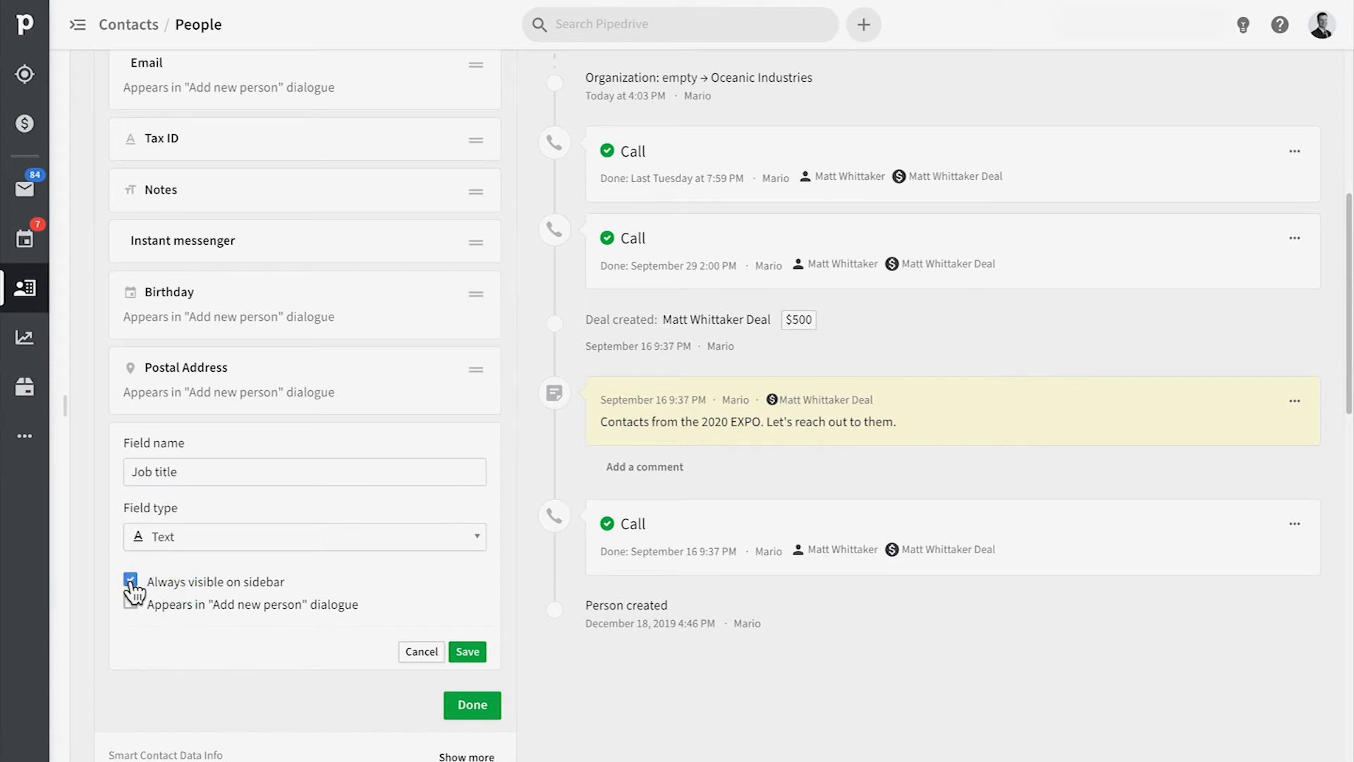
pyautogui.click(129, 580)
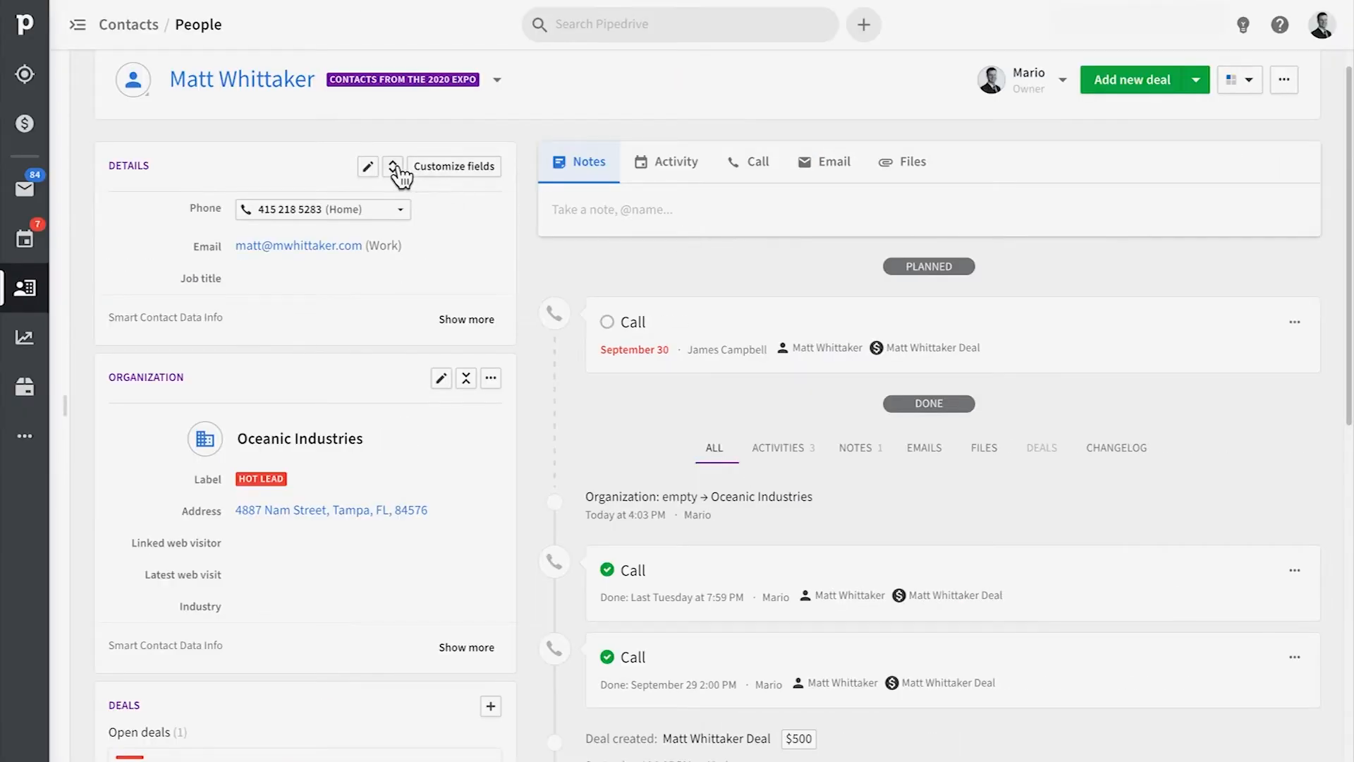
pyautogui.click(392, 167)
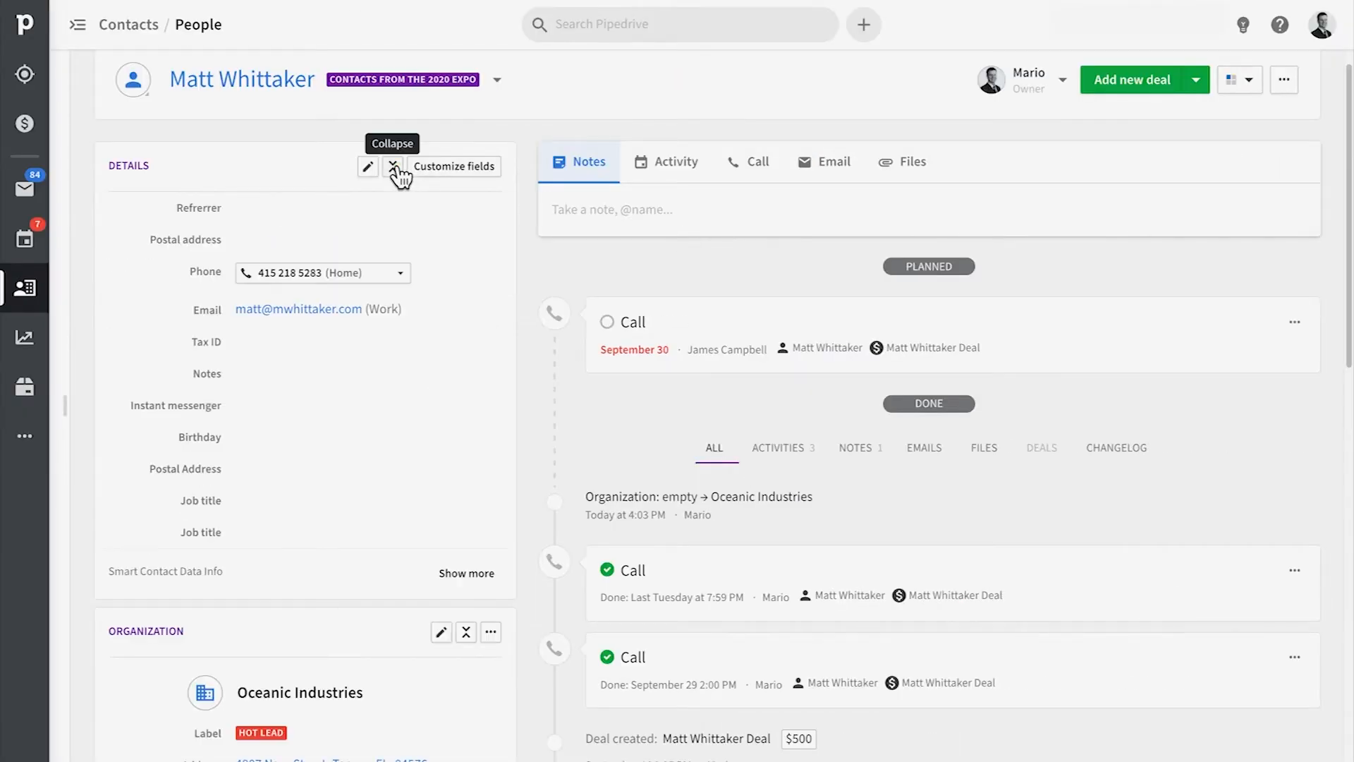
pyautogui.click(393, 166)
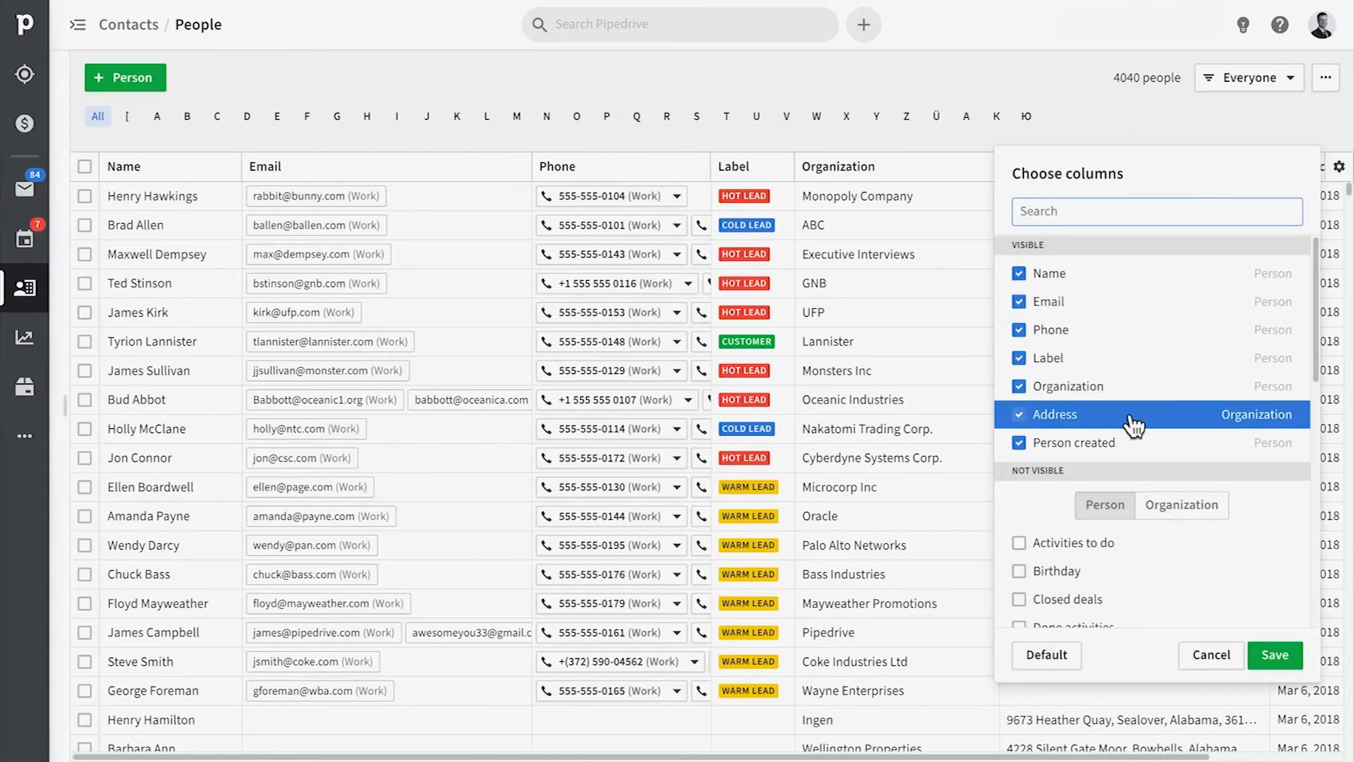
# Add Address and Job title columns to the People list, placing Job title after Name
pyautogui.click(1274, 654)
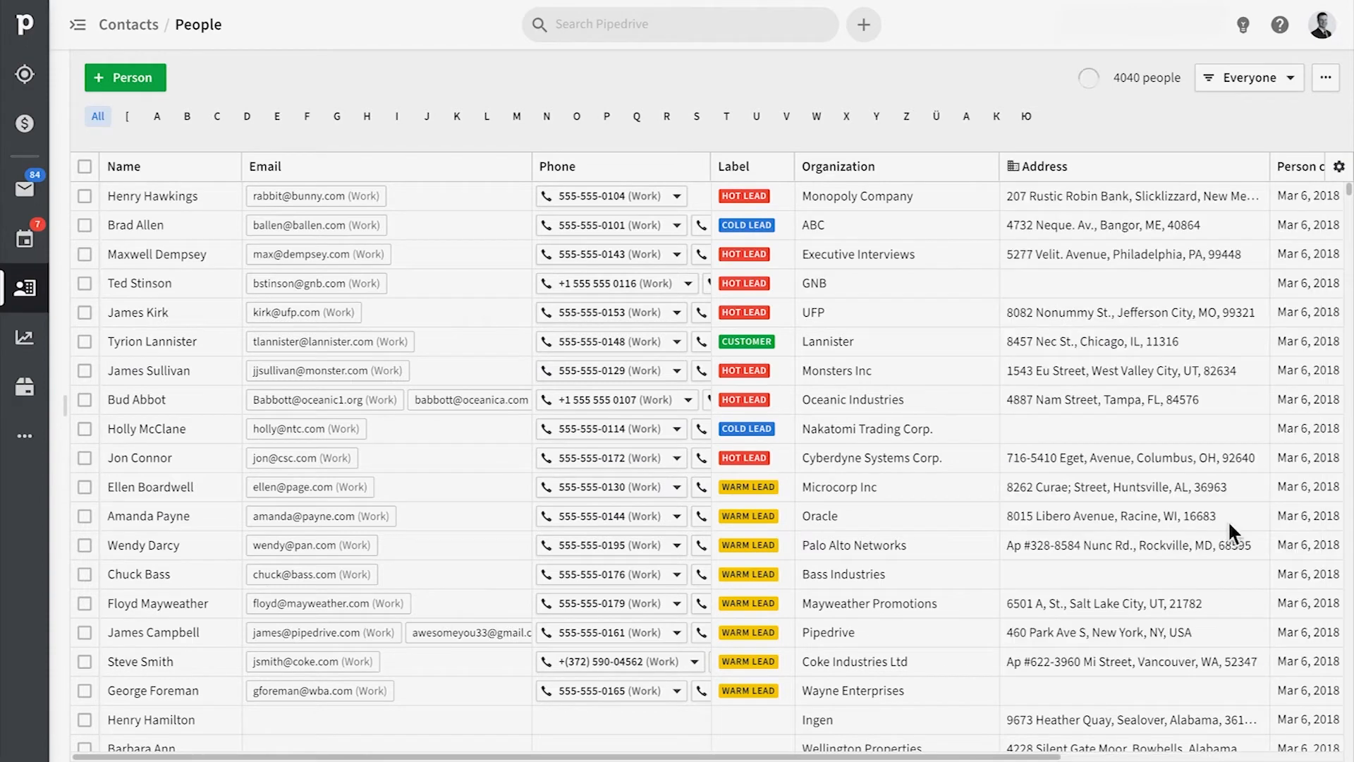
pyautogui.hscroll(3)
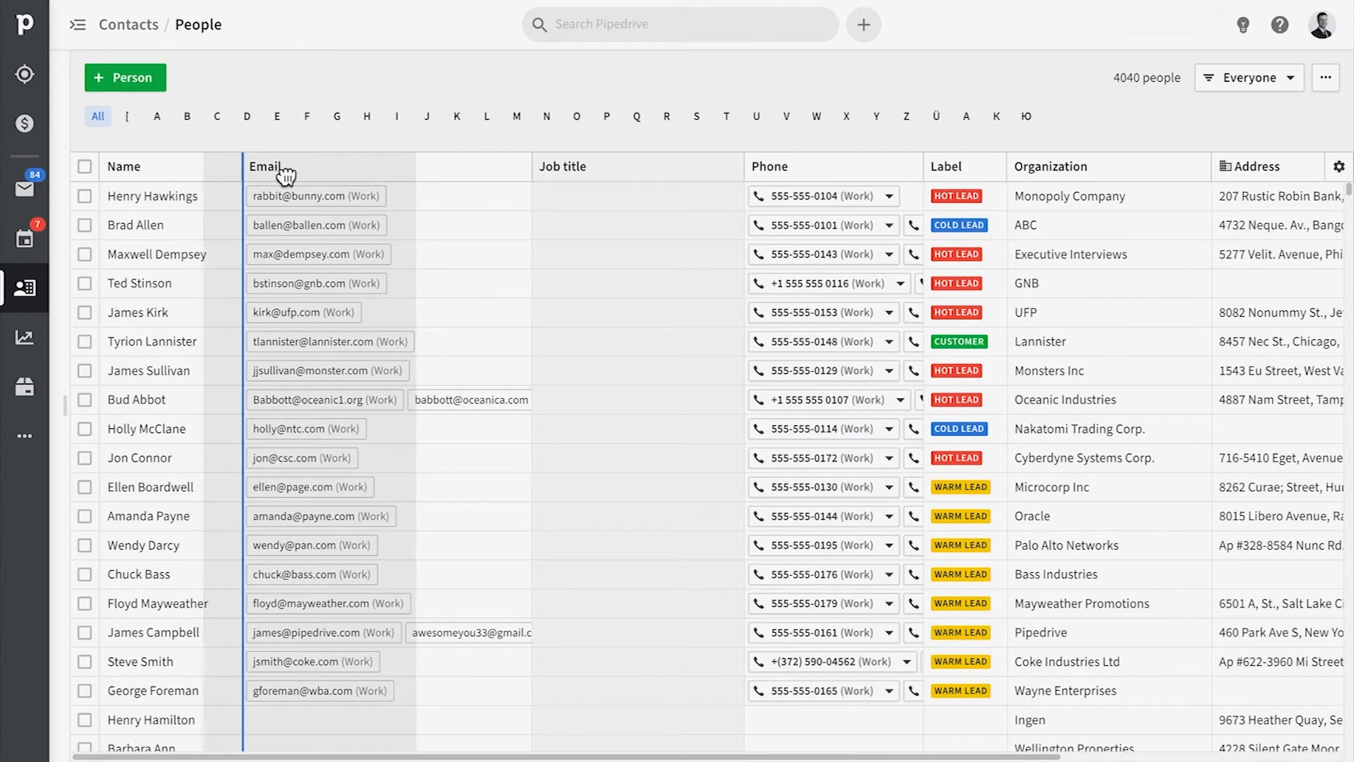
pyautogui.click(346, 196)
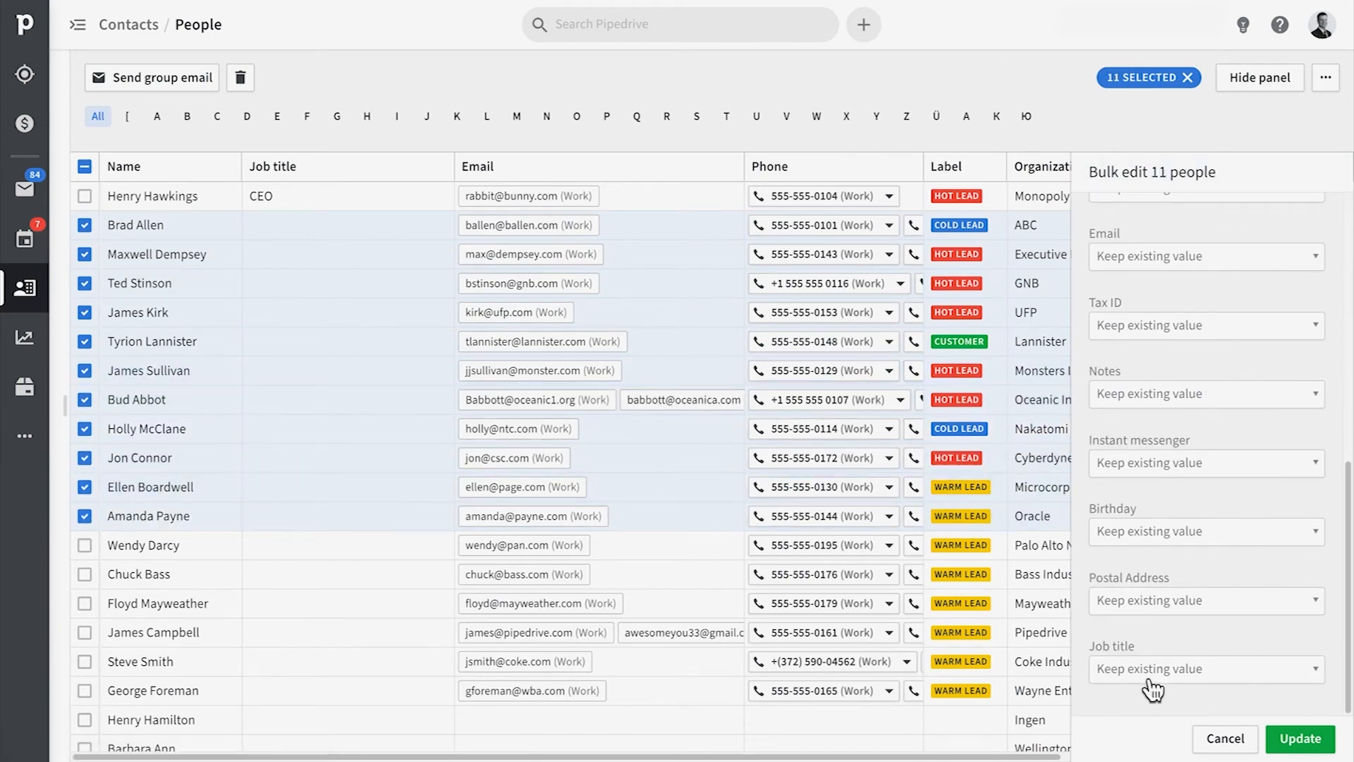
# Bulk-edit the eleven selected people so their Job title is replaced with 'CEO'
pyautogui.write('CEO')
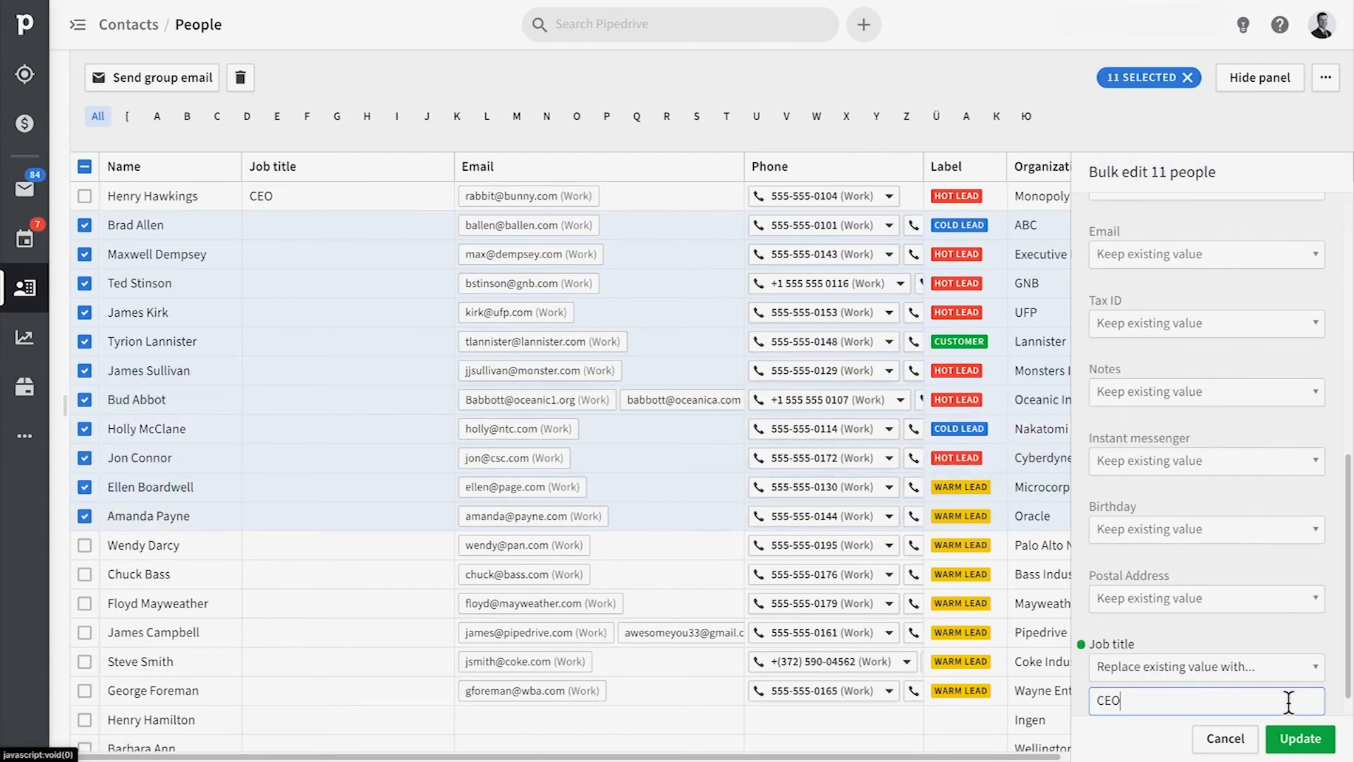
pyautogui.click(1299, 738)
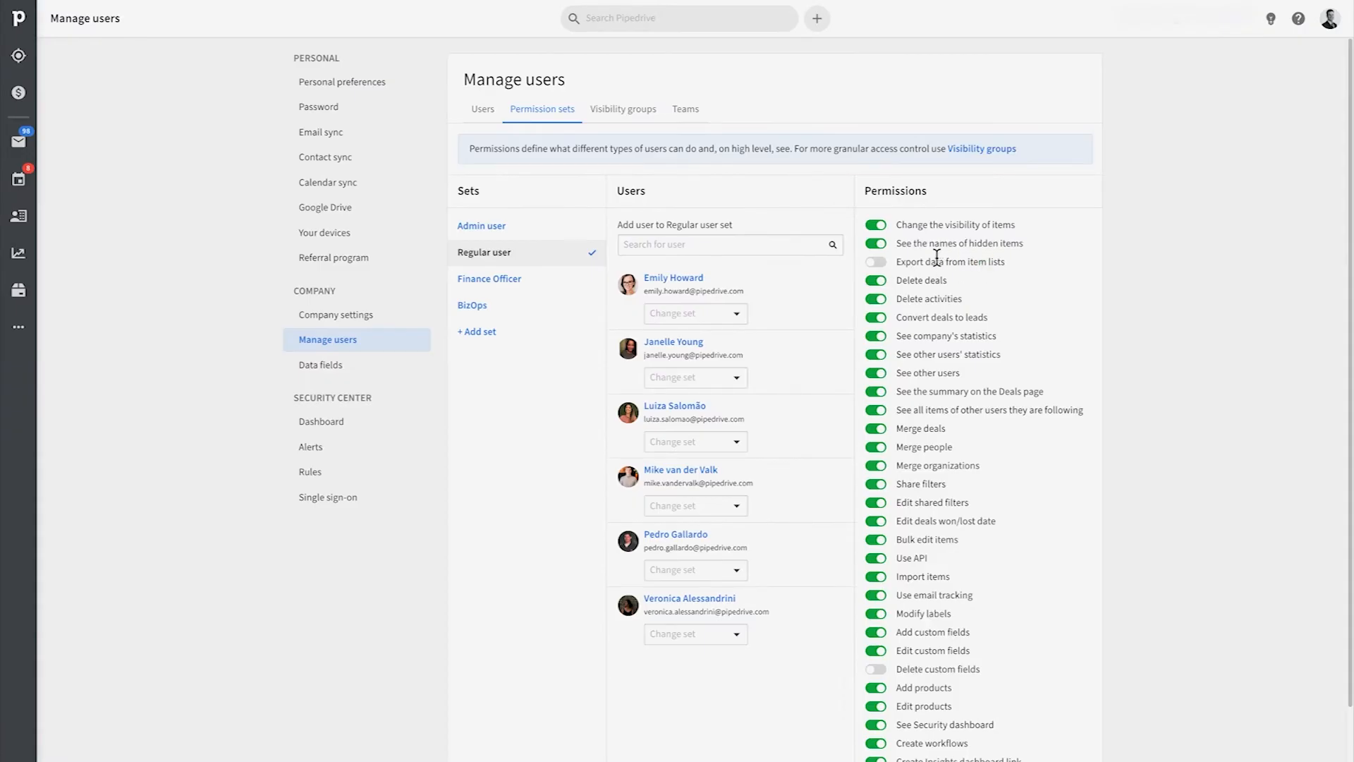
# Choose Export filter results from the People list's ... menu, with XLS as the format
pyautogui.click(874, 261)
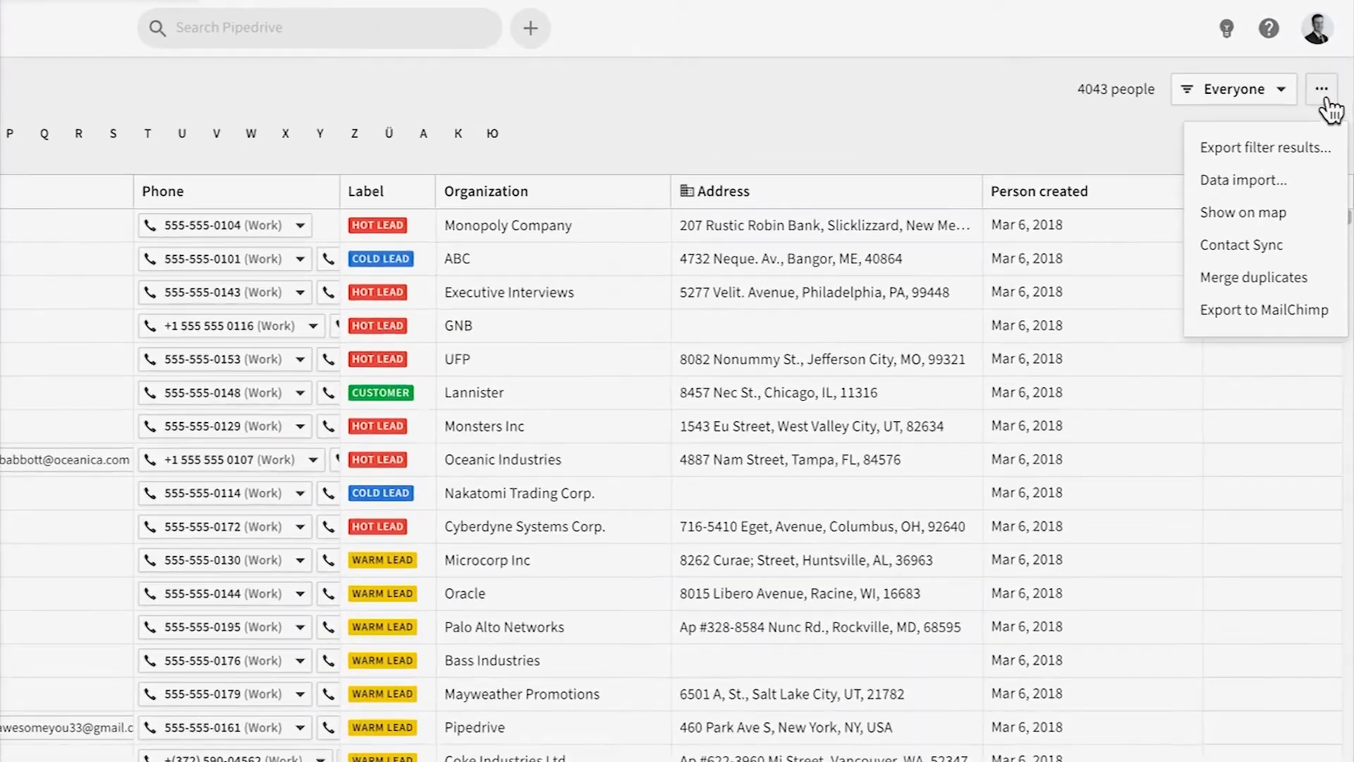
pyautogui.click(1264, 147)
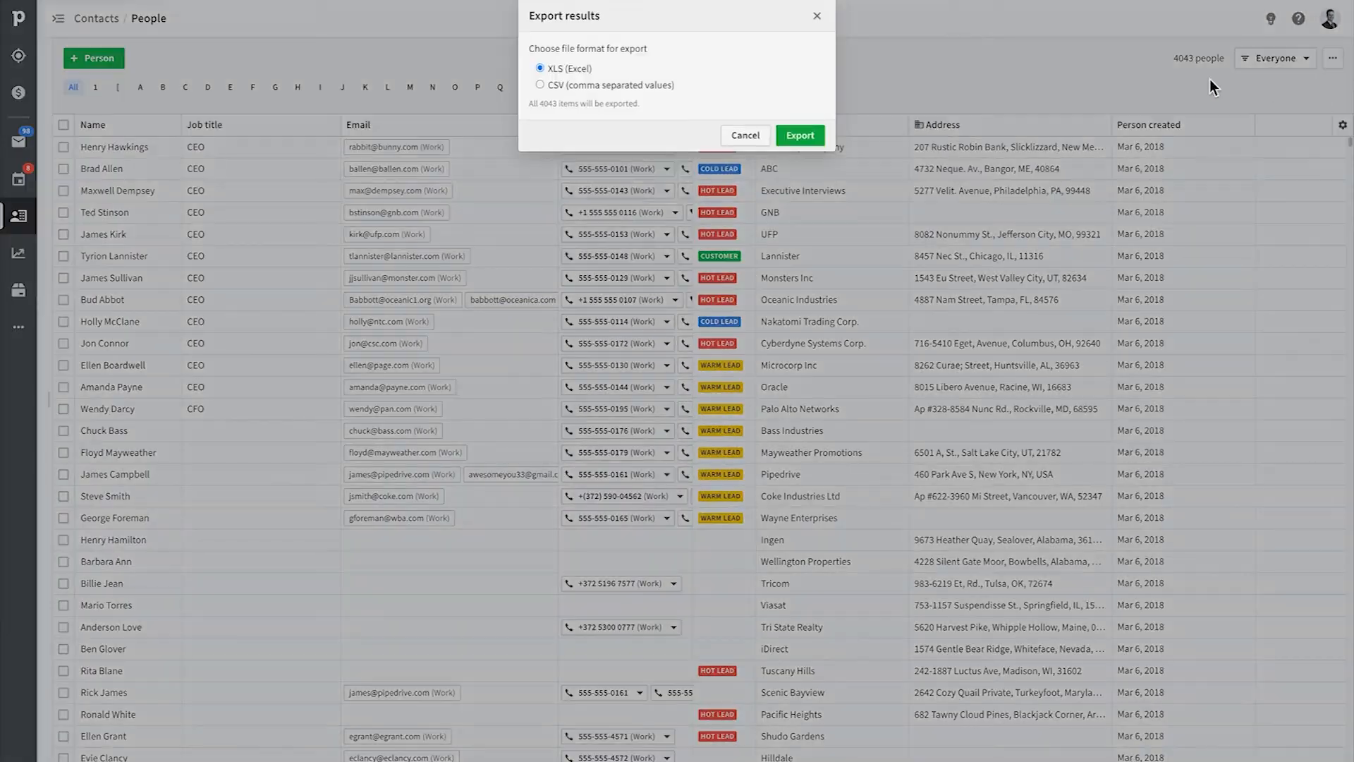